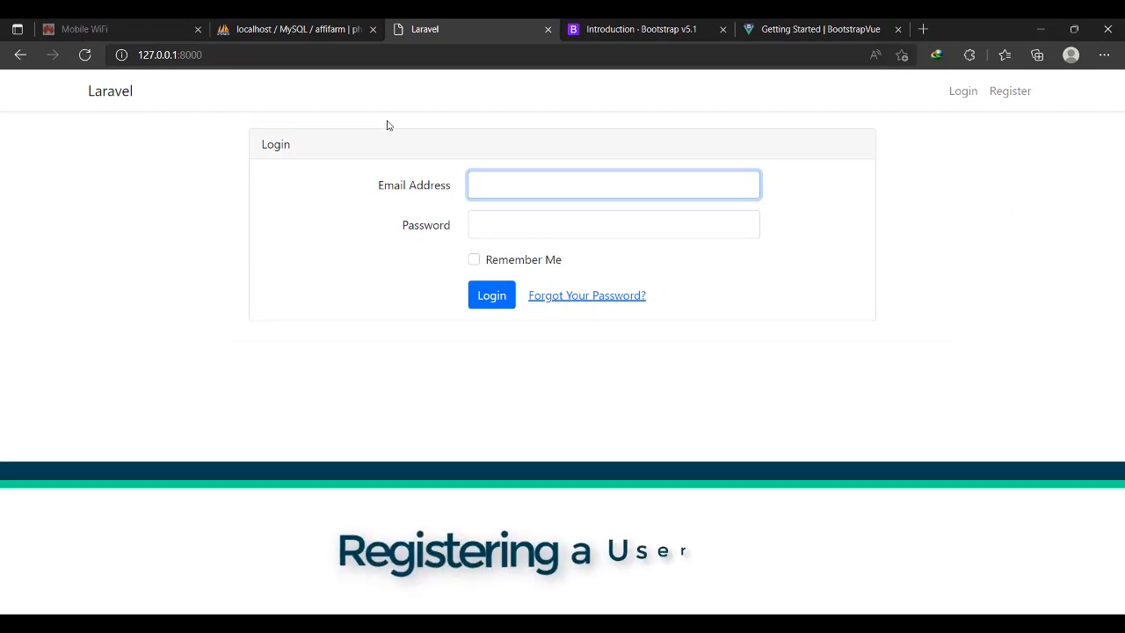
Return to the project and bring up routes/web.php after glancing at the app layout template
{"action": "left_click", "coordinate": [612, 185]}
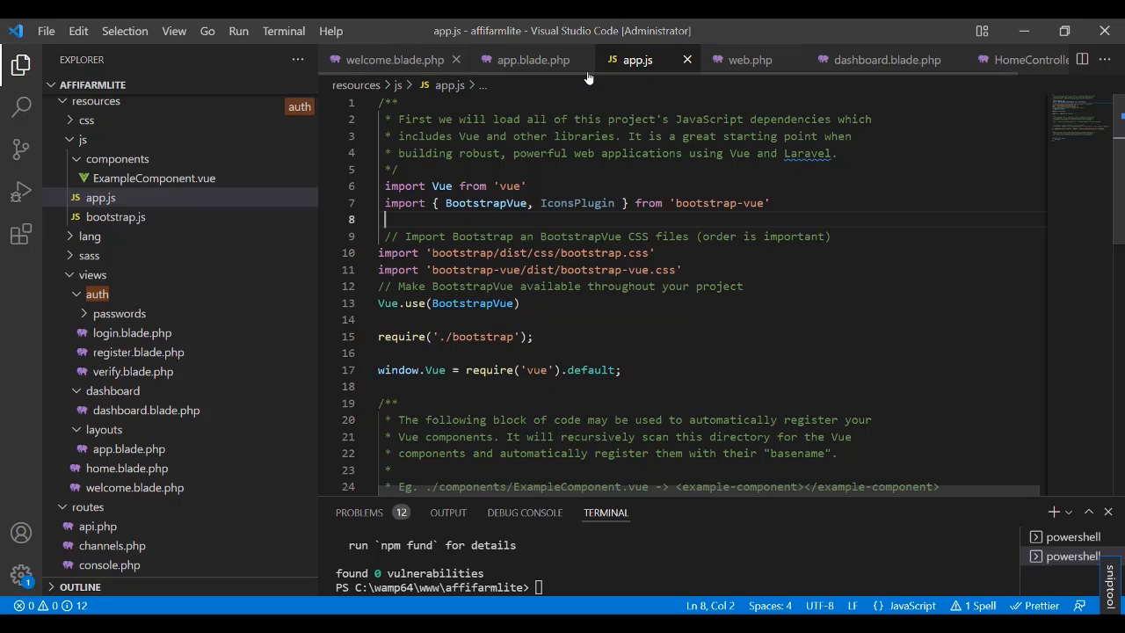
{"action": "left_click", "coordinate": [531, 60]}
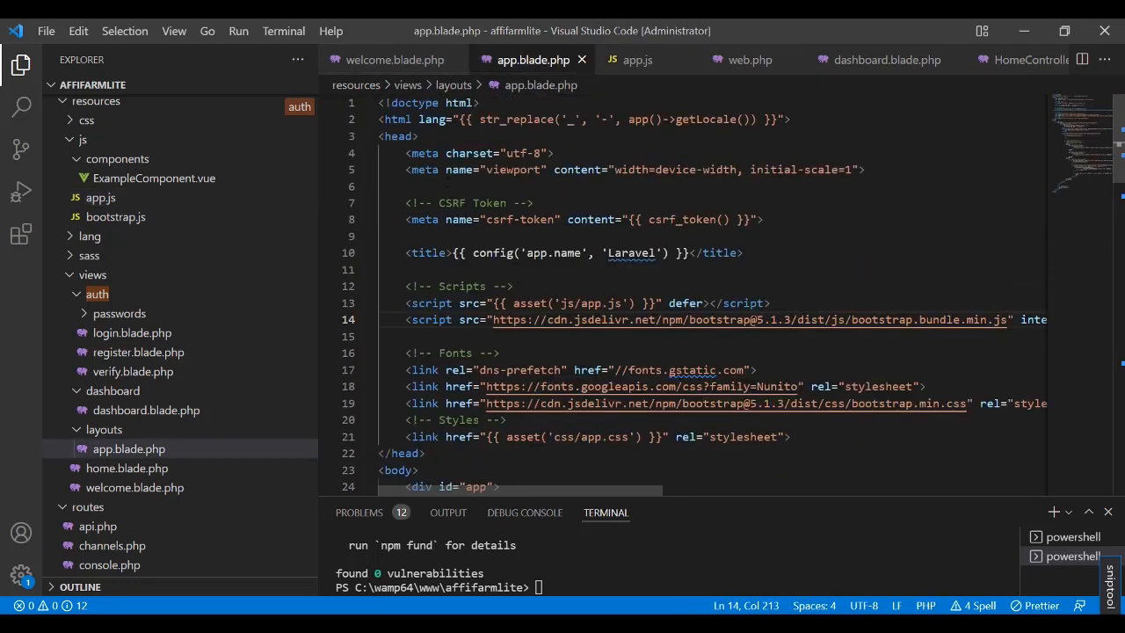
{"action": "left_click", "coordinate": [749, 60]}
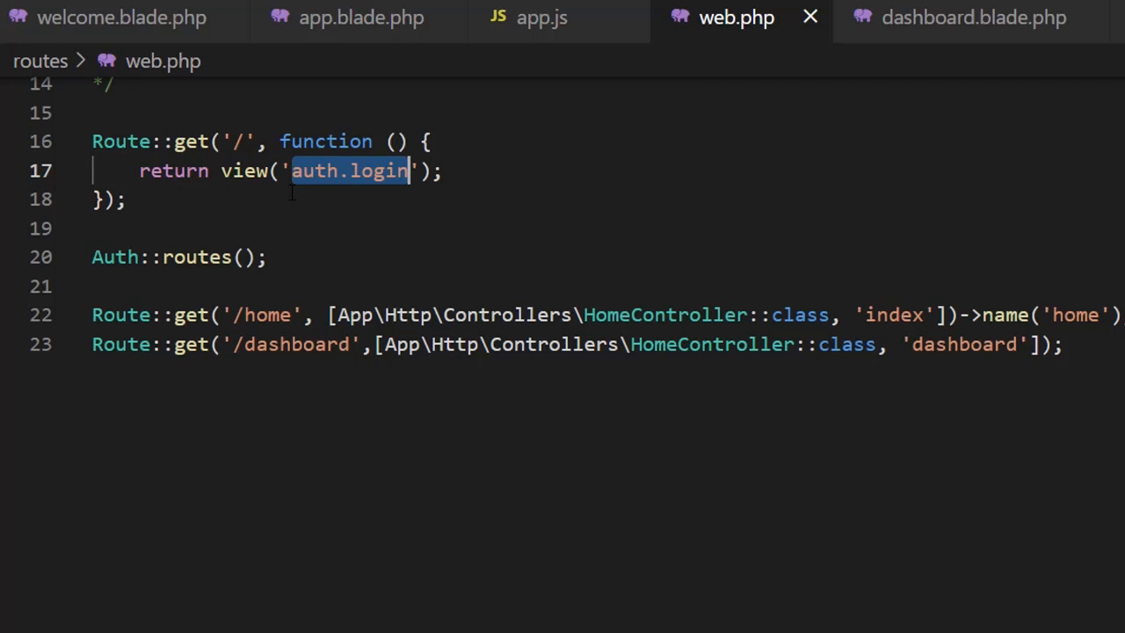
Change the '/' route to return view('welcome') instead of view('auth.login')
{"action": "type", "text": "welocm"}
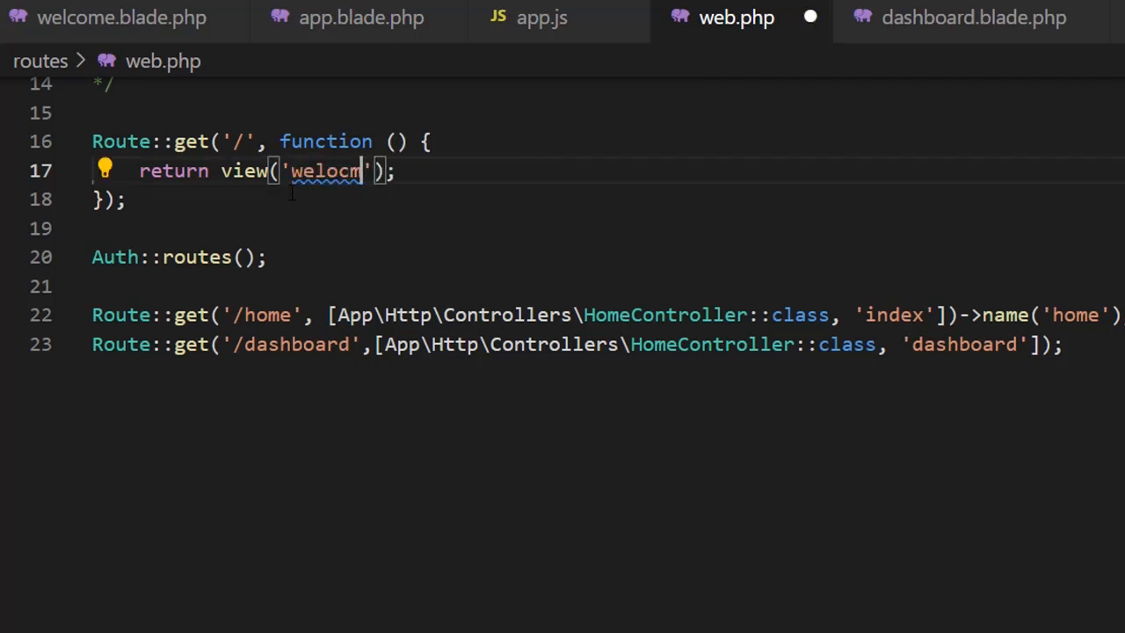
{"action": "key", "text": "Backspace"}
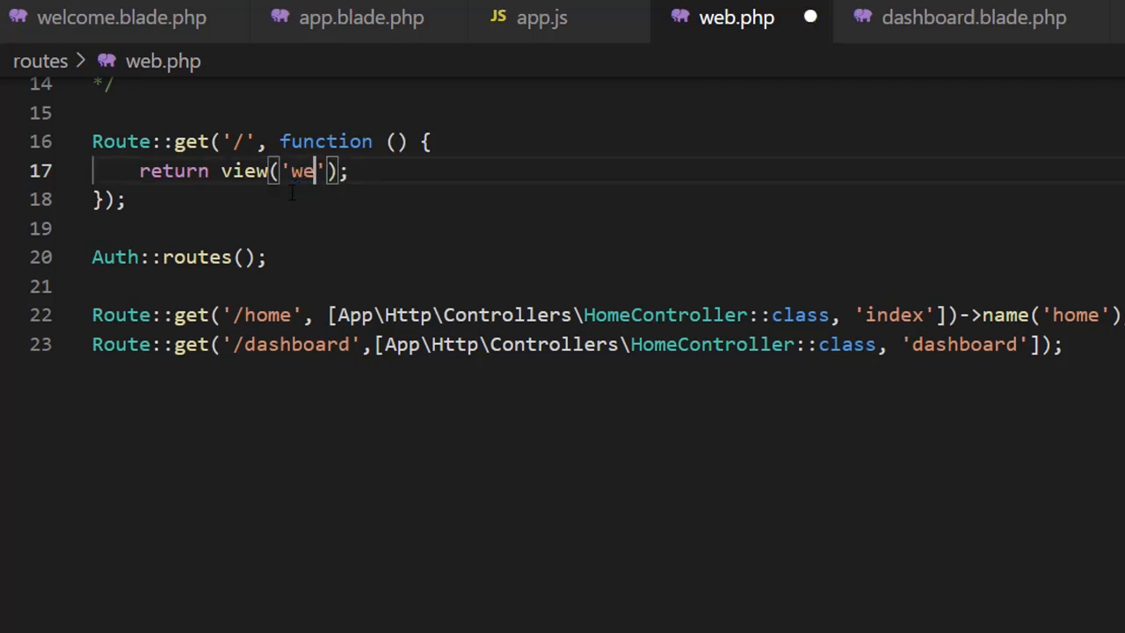
{"action": "type", "text": "lcoem"}
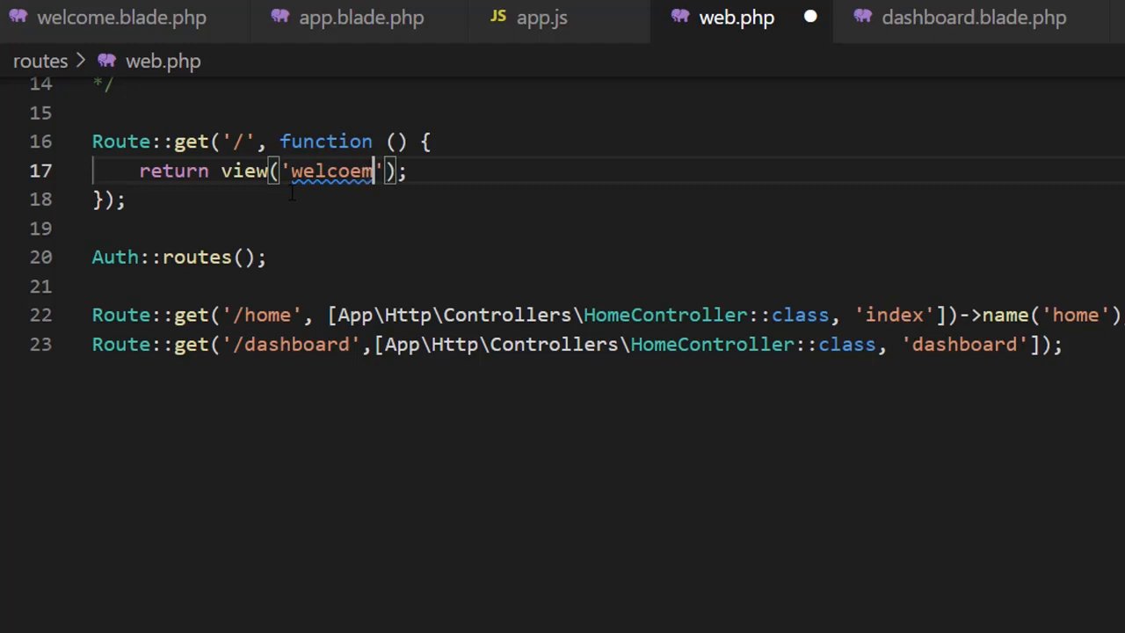
{"action": "type", "text": "welcome"}
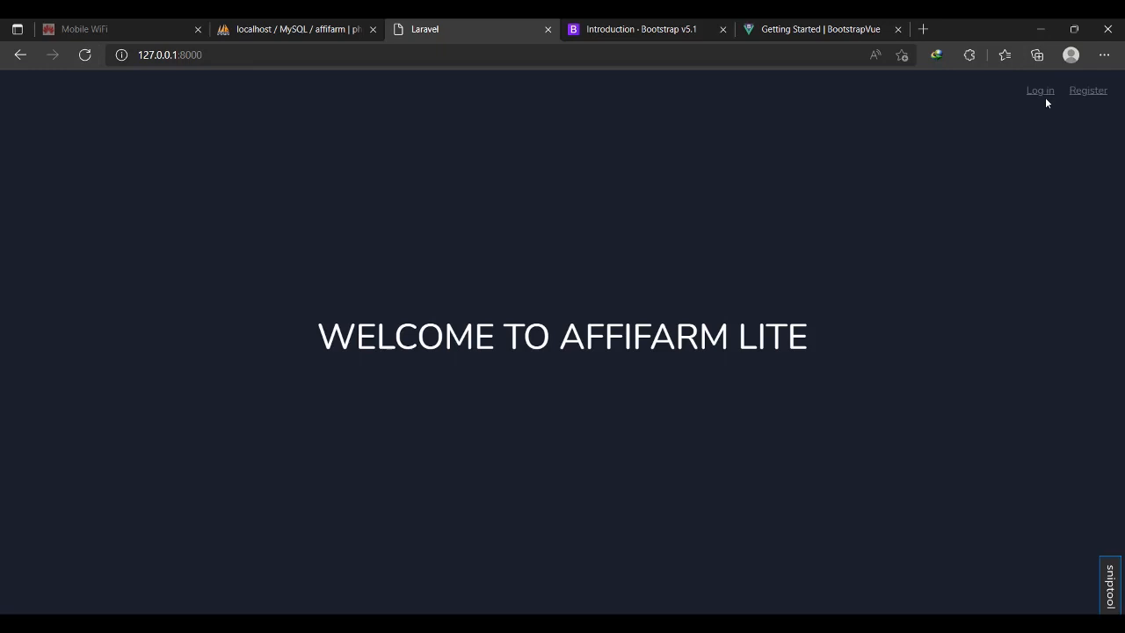
{"action": "mouse_move", "coordinate": [1041, 89]}
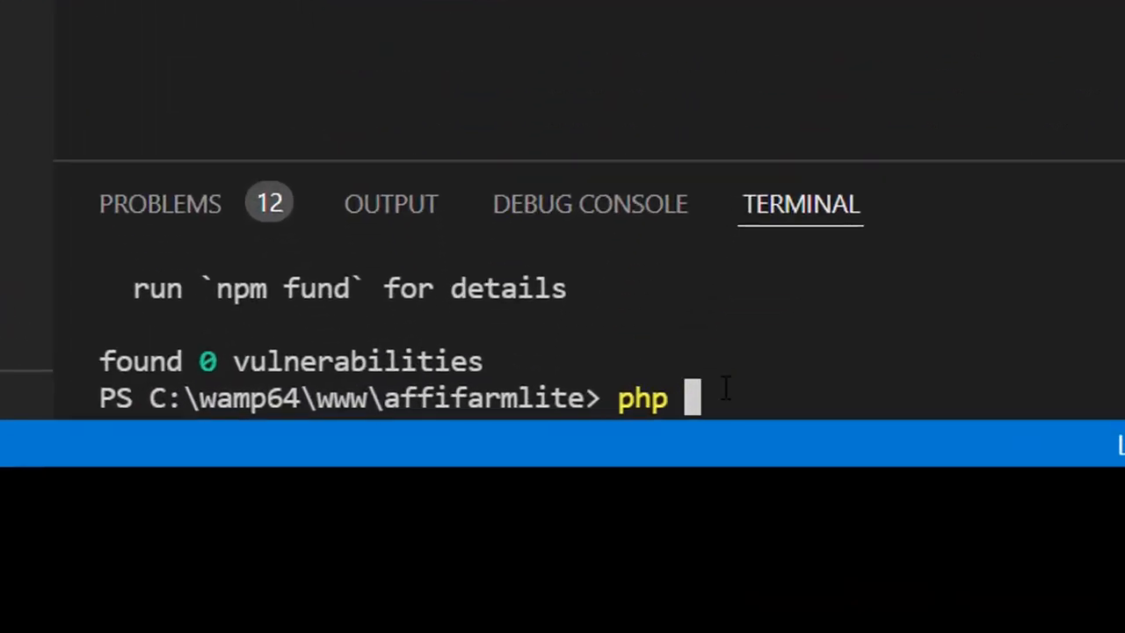
Run php artisan migrate in the terminal
{"action": "type", "text": "artis"}
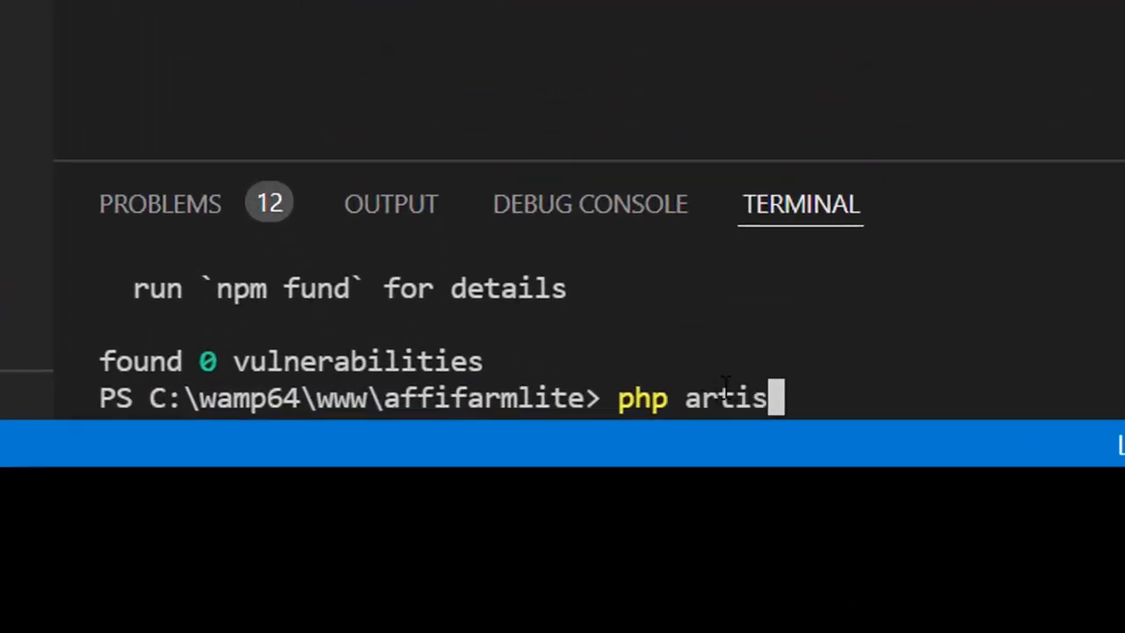
{"action": "type", "text": "an mig"}
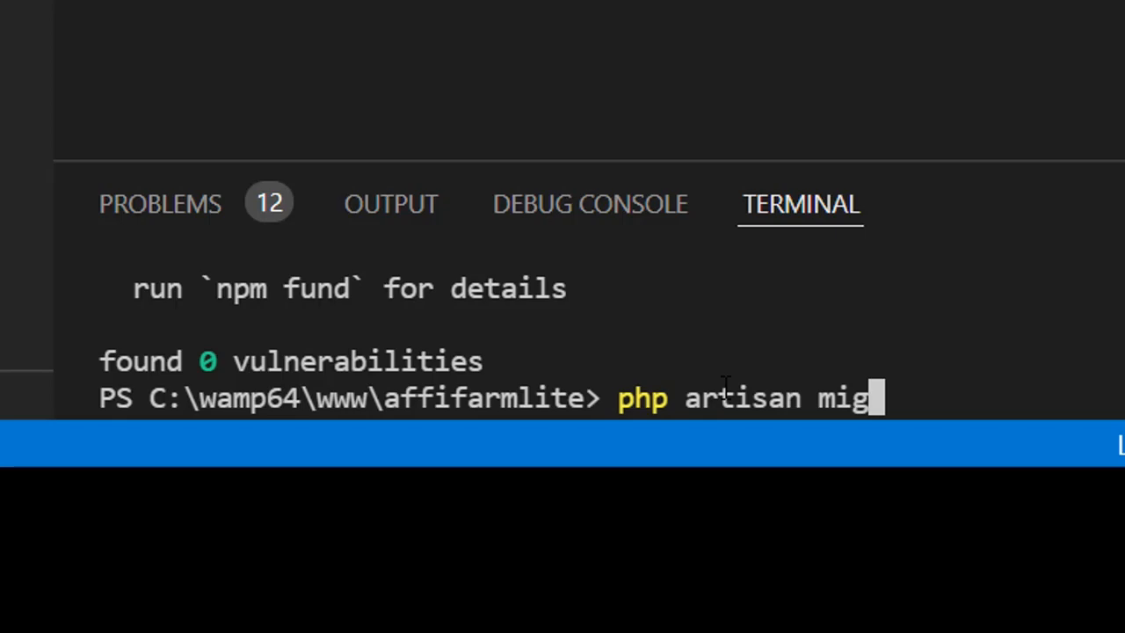
{"action": "type", "text": "rate"}
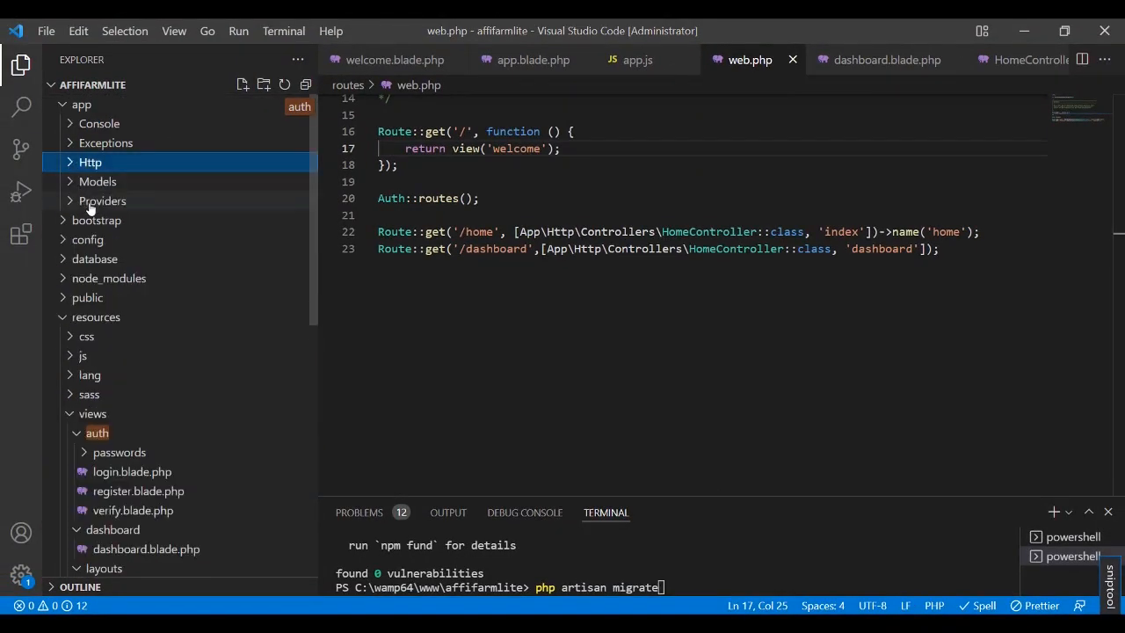
{"action": "mouse_move", "coordinate": [95, 258]}
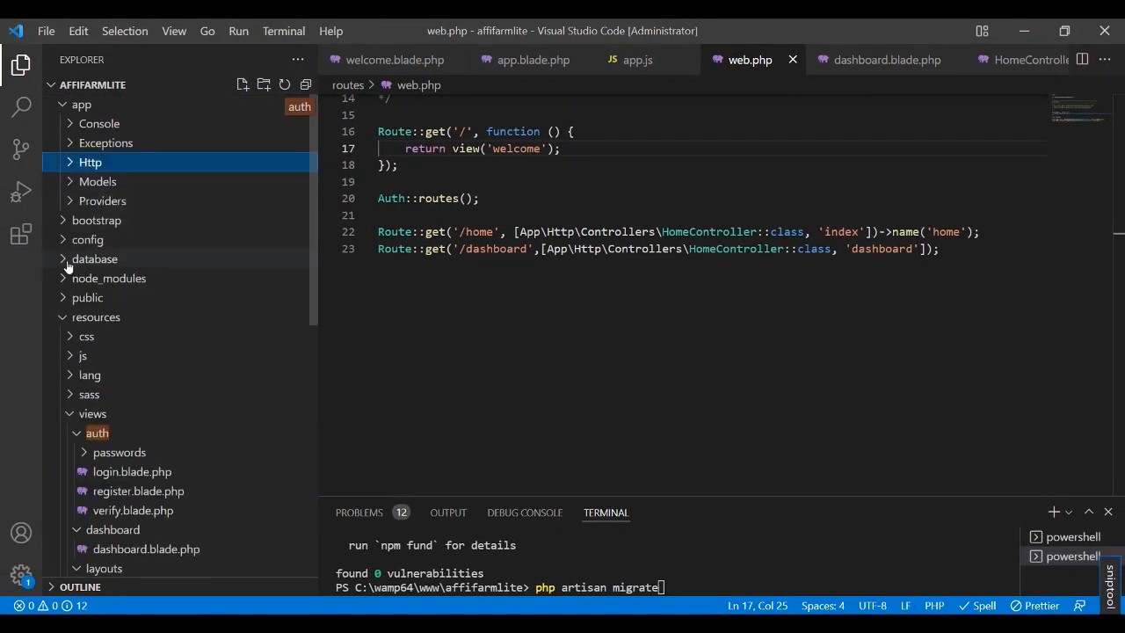
Expand database > migrations in the Explorer and widen the tree to read the four migration file names
{"action": "left_click", "coordinate": [95, 259]}
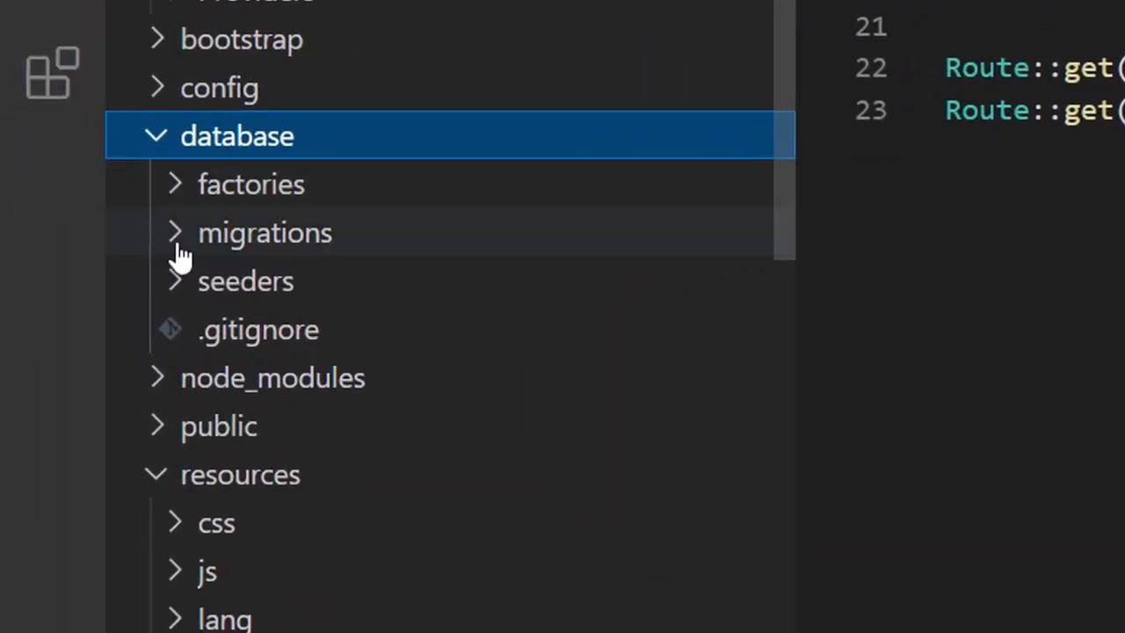
{"action": "left_click", "coordinate": [264, 232]}
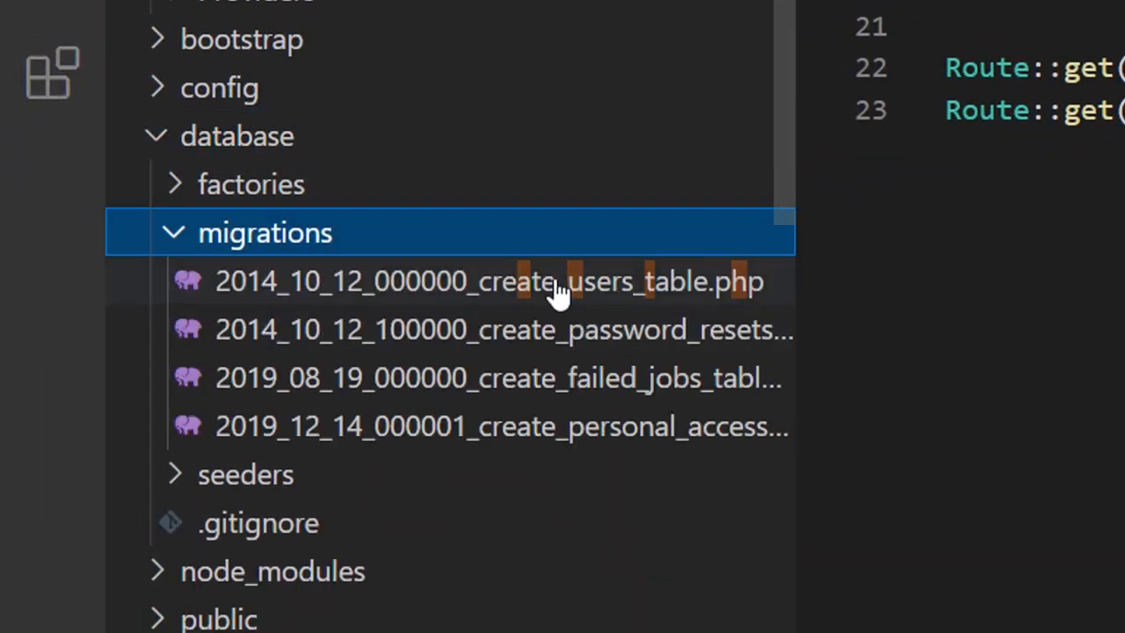
{"action": "mouse_move", "coordinate": [739, 360]}
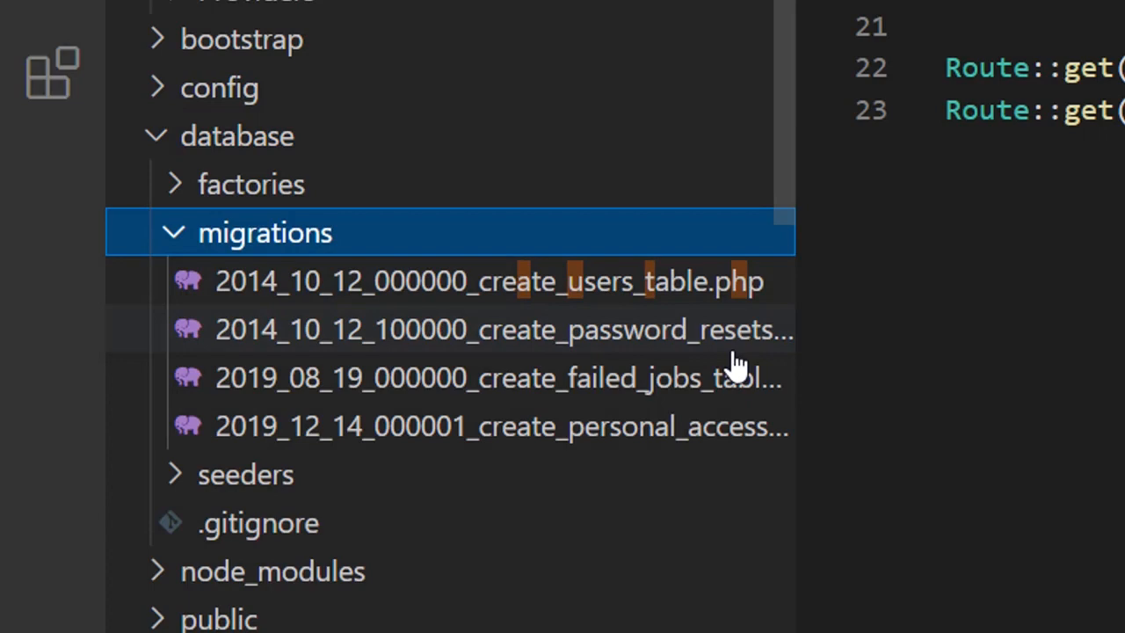
{"action": "mouse_move", "coordinate": [581, 405]}
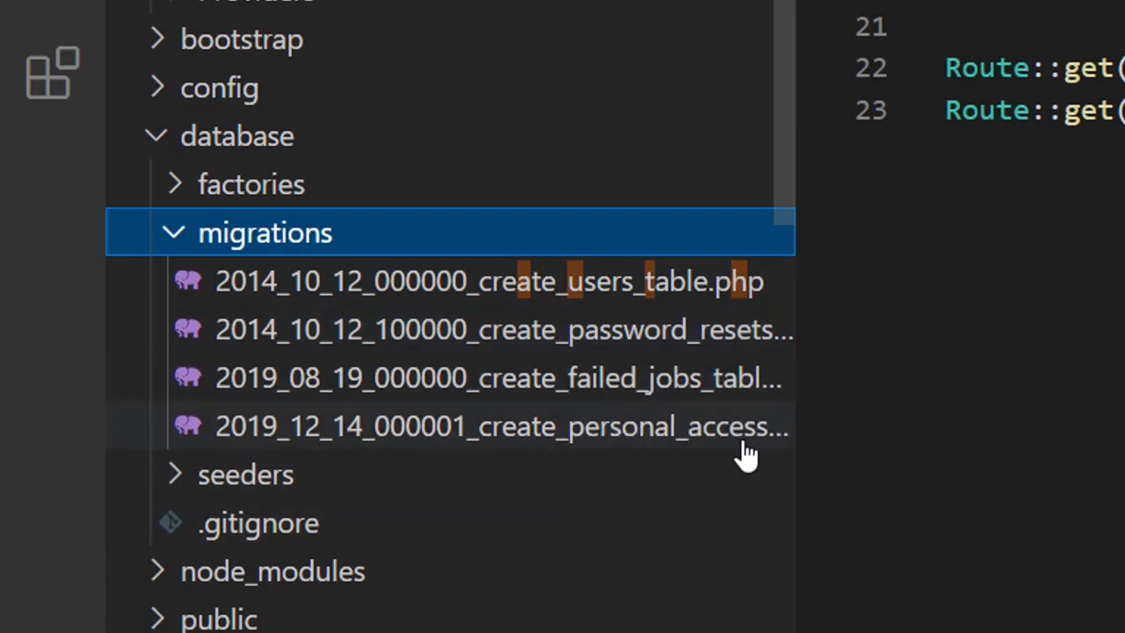
{"action": "left_click_drag", "start_coordinate": [791, 232], "coordinate": [840, 232]}
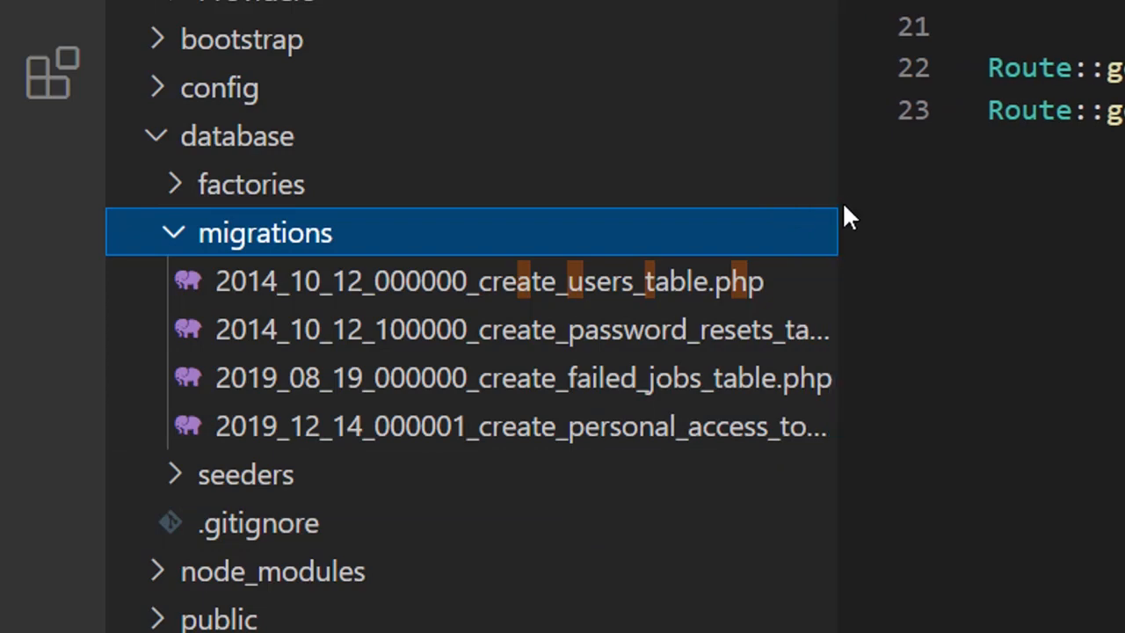
{"action": "mouse_move", "coordinate": [841, 202]}
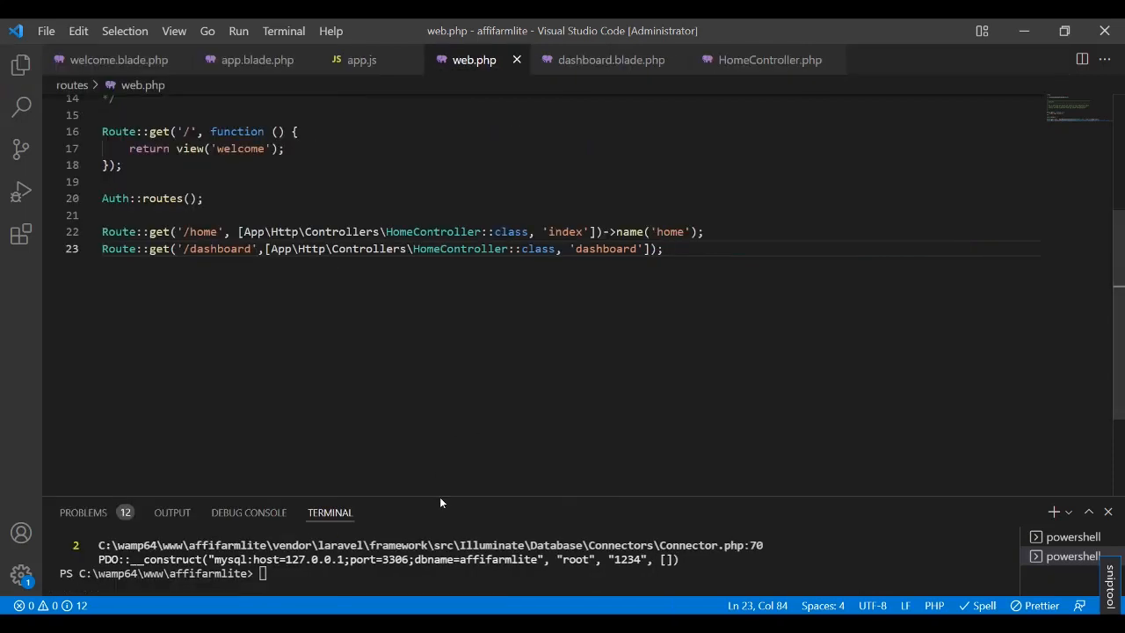
Resize the terminal panel to read the database connection error from the migrate run
{"action": "left_click_drag", "start_coordinate": [473, 503], "coordinate": [473, 409]}
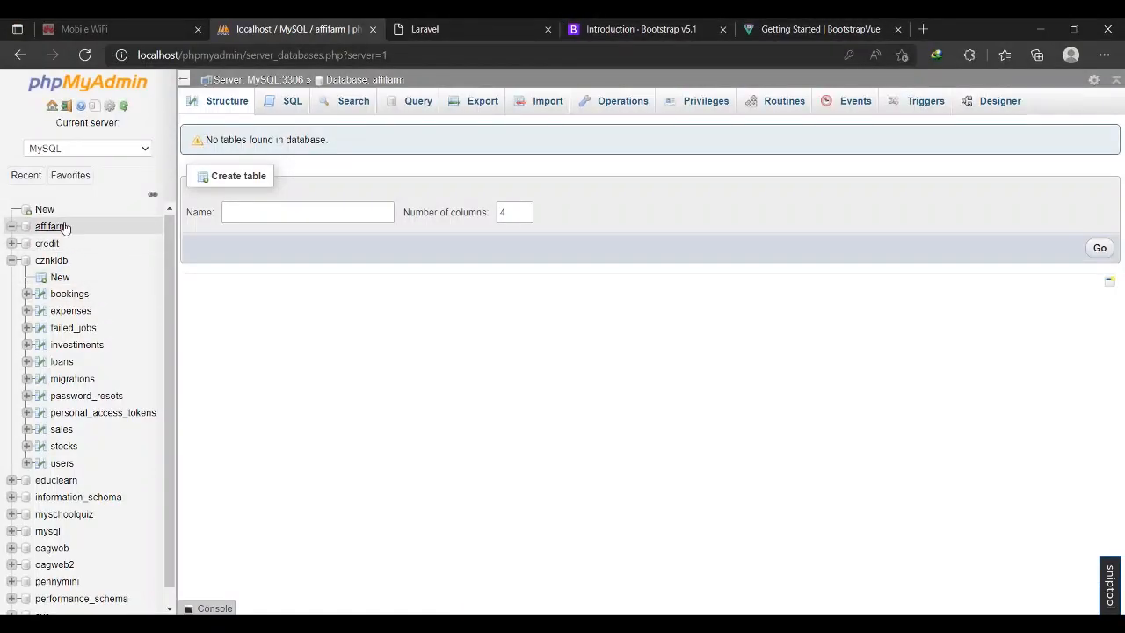
{"action": "mouse_move", "coordinate": [53, 225]}
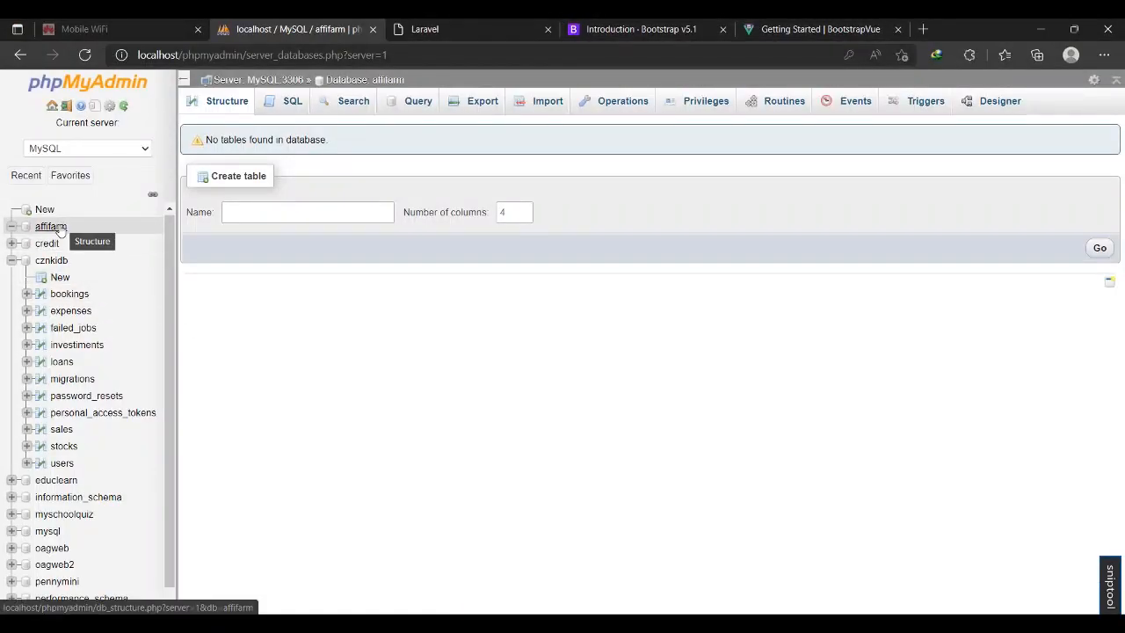
Drop the affifarm database from the Databases list, confirming the deletion
{"action": "right_click", "coordinate": [49, 225]}
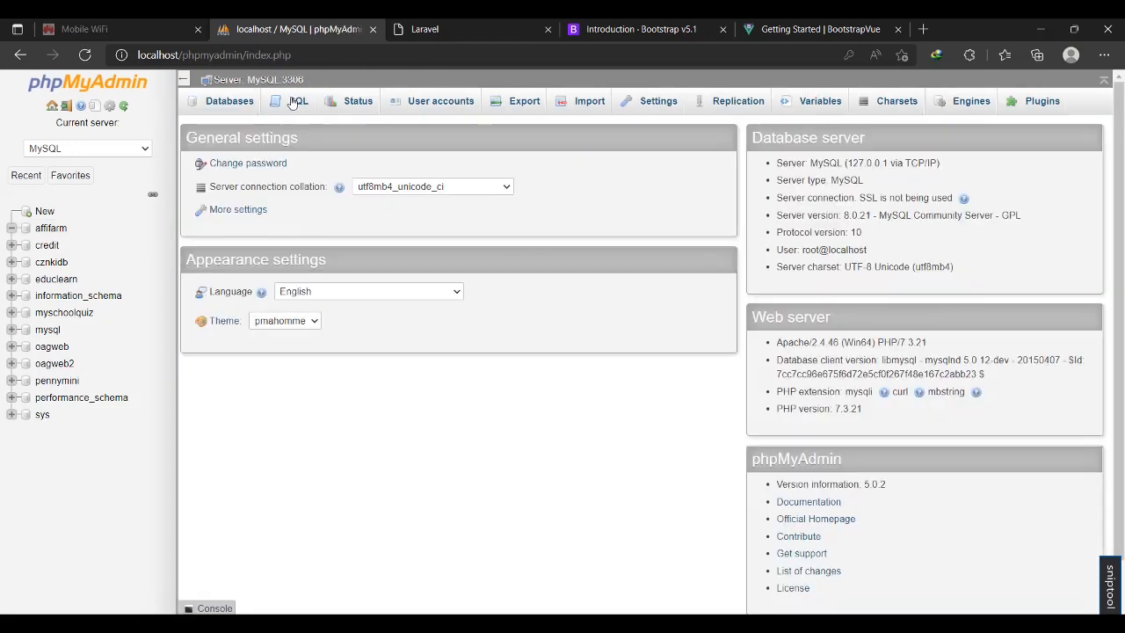
{"action": "left_click", "coordinate": [229, 100]}
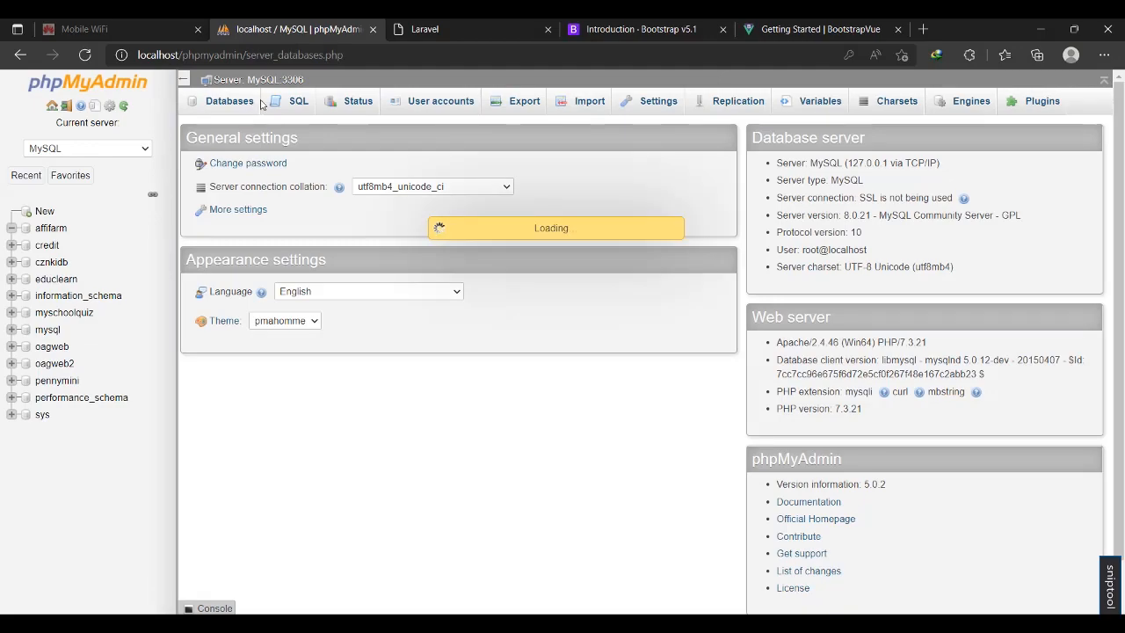
{"action": "left_click", "coordinate": [229, 101]}
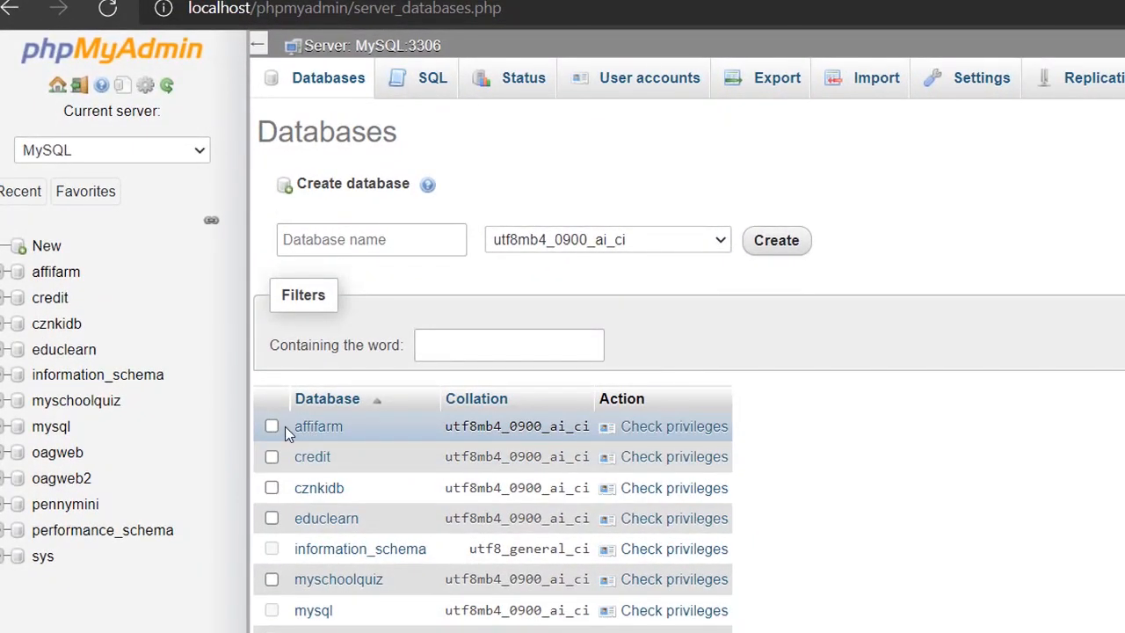
{"action": "left_click", "coordinate": [271, 428]}
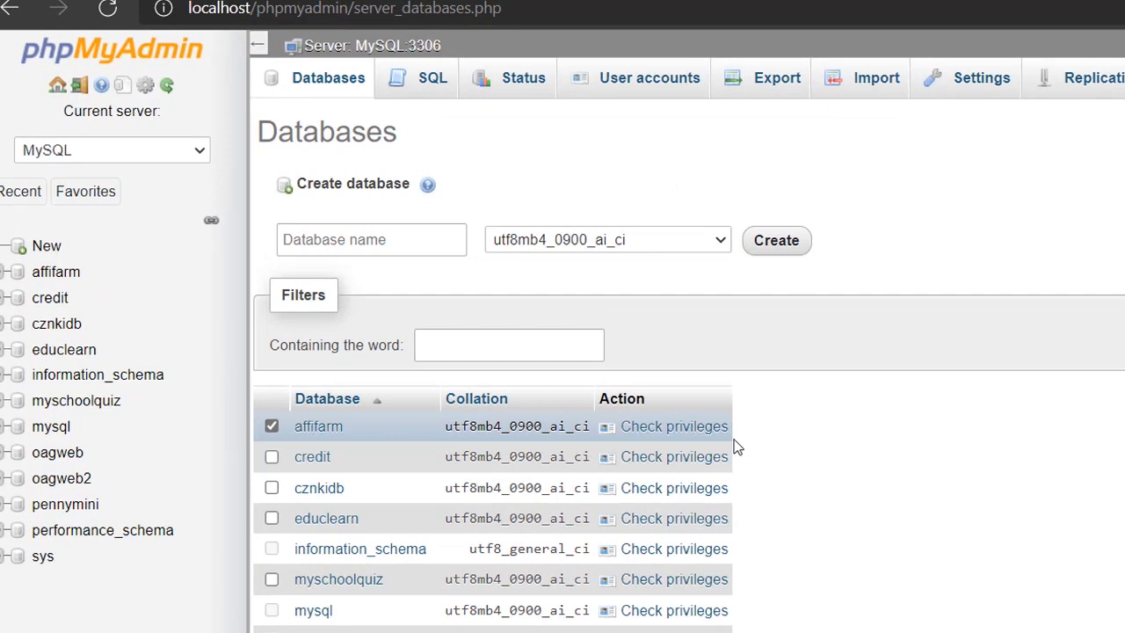
{"action": "mouse_move", "coordinate": [721, 440]}
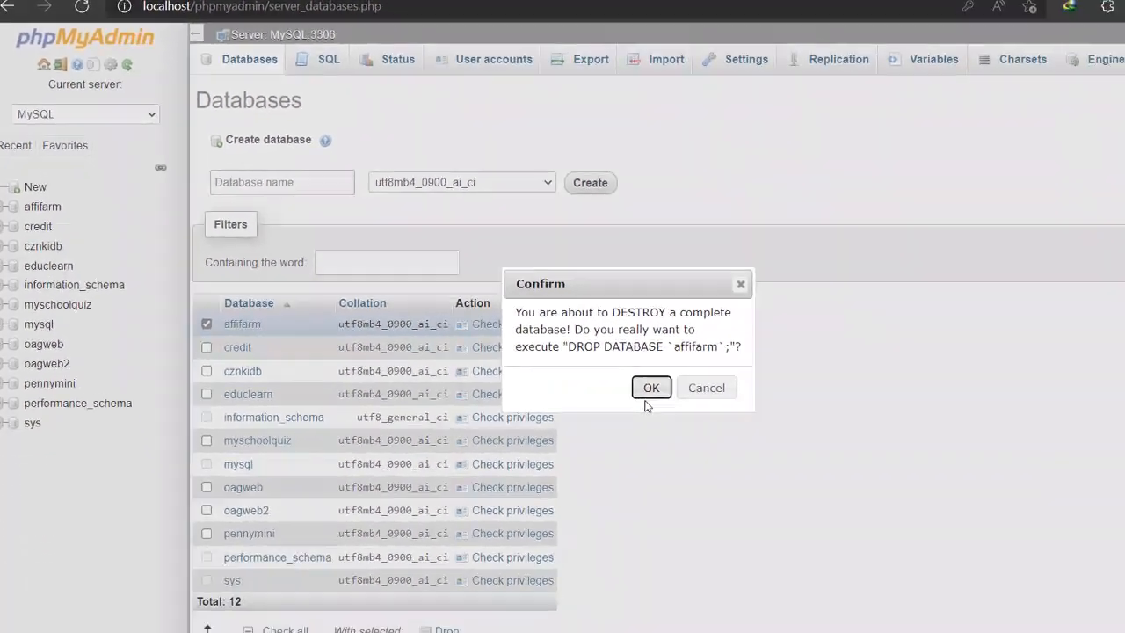
{"action": "left_click", "coordinate": [651, 389]}
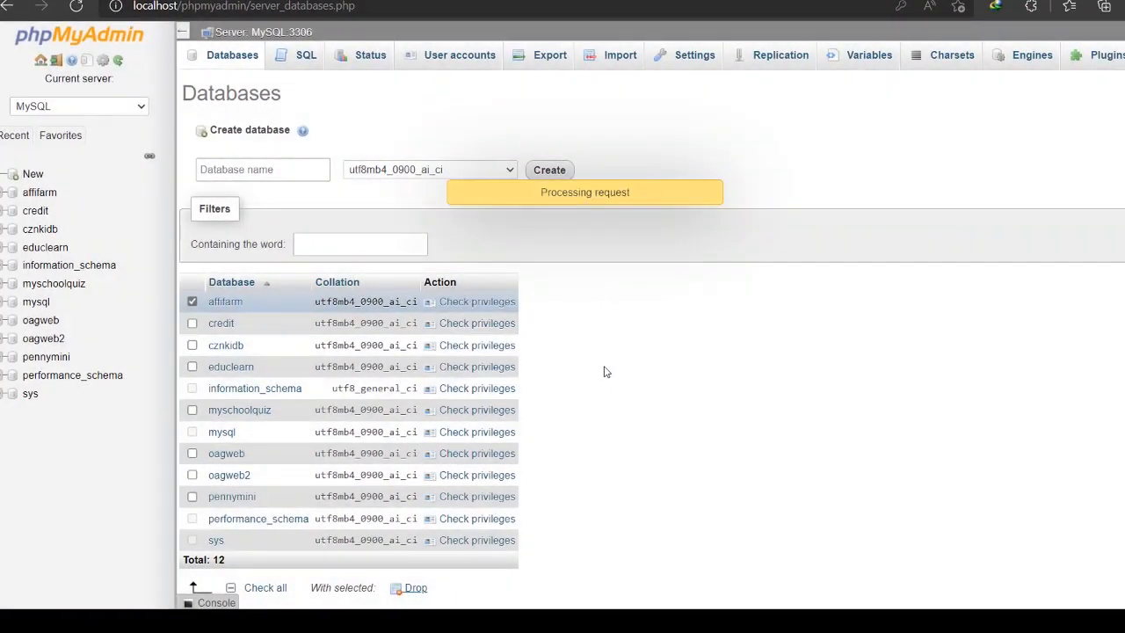
Start entering 'affifarmlite' as the new database name
{"action": "left_click", "coordinate": [262, 169]}
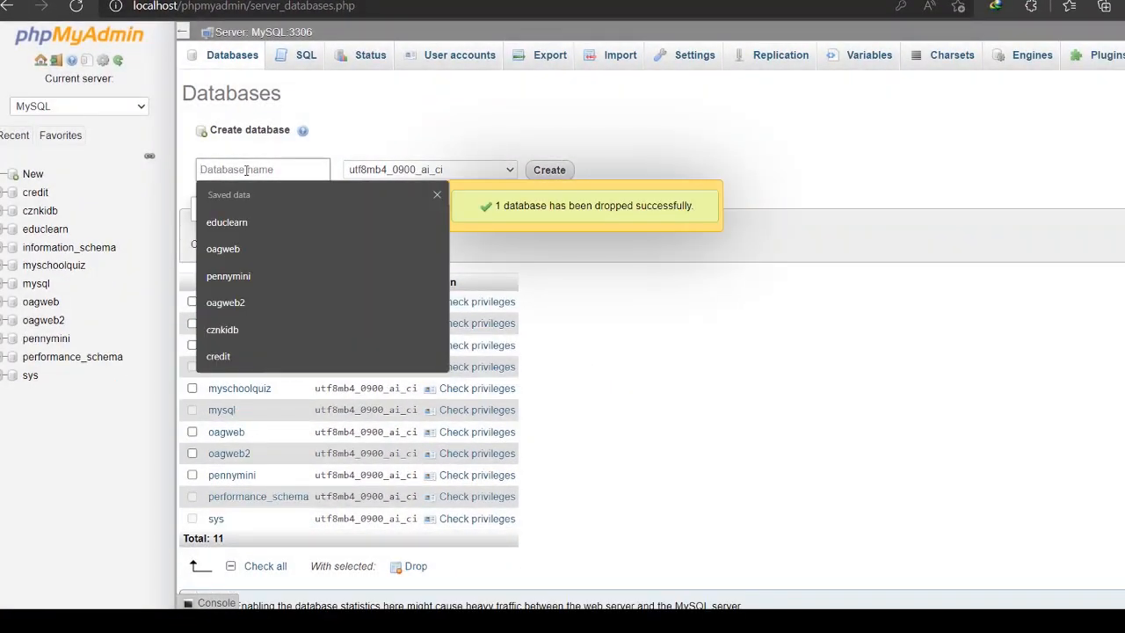
{"action": "type", "text": "affifarmlite"}
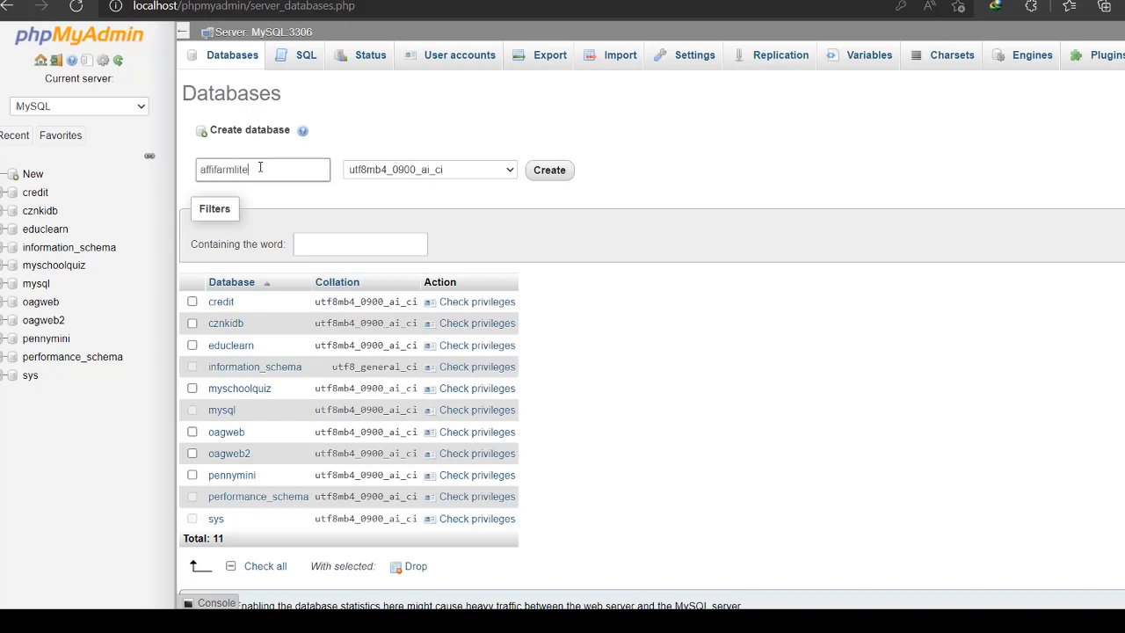
Clear the VS Code terminal and run php artisan migrate against the new affifarmlite database
{"action": "left_click", "coordinate": [549, 169]}
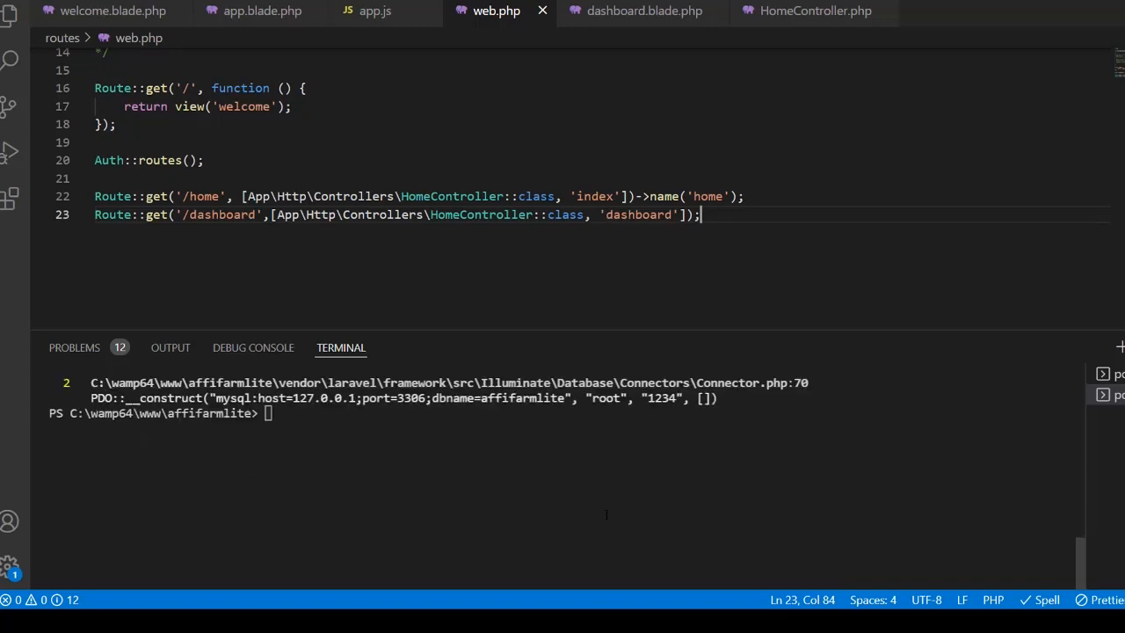
{"action": "type", "text": "cl"}
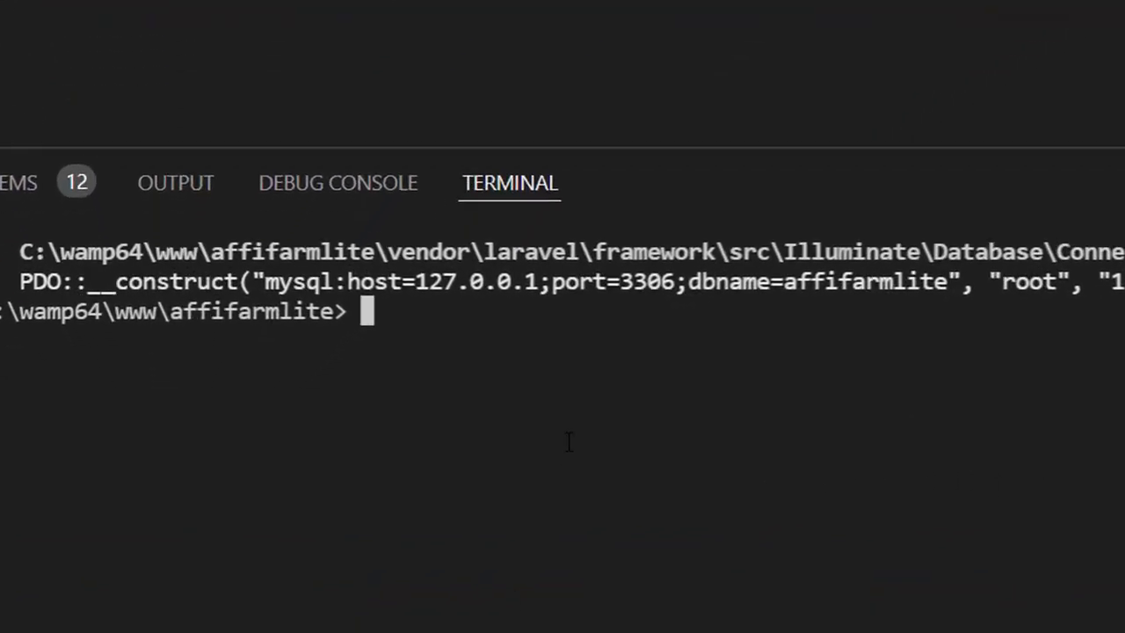
{"action": "type", "text": "clear"}
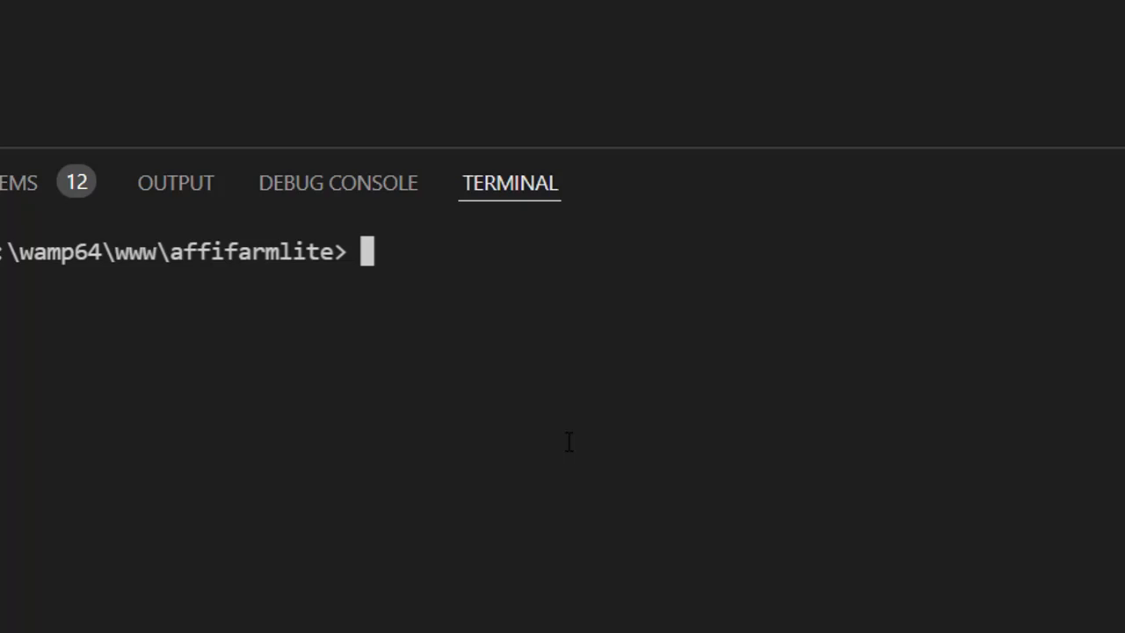
{"action": "type", "text": "php art"}
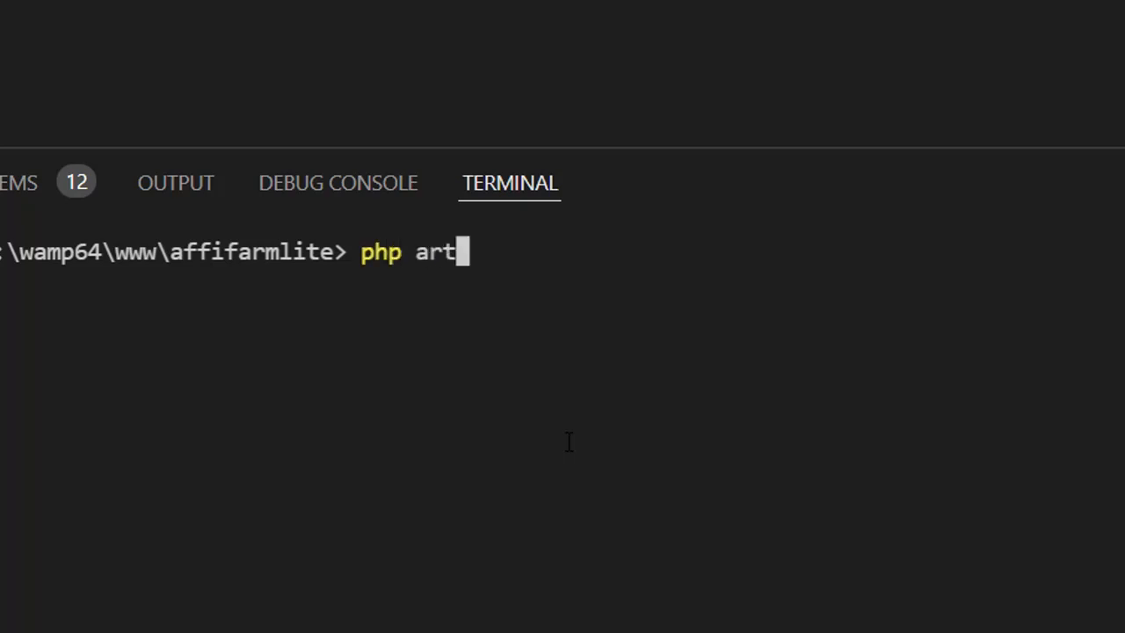
{"action": "type", "text": "isan"}
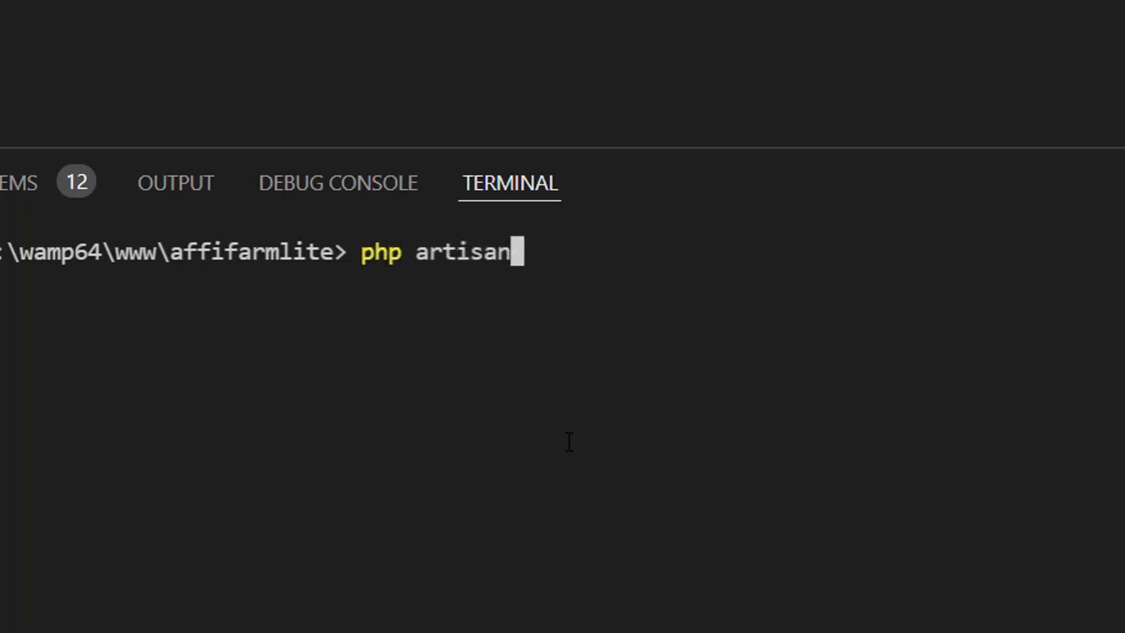
{"action": "type", "text": "migrate"}
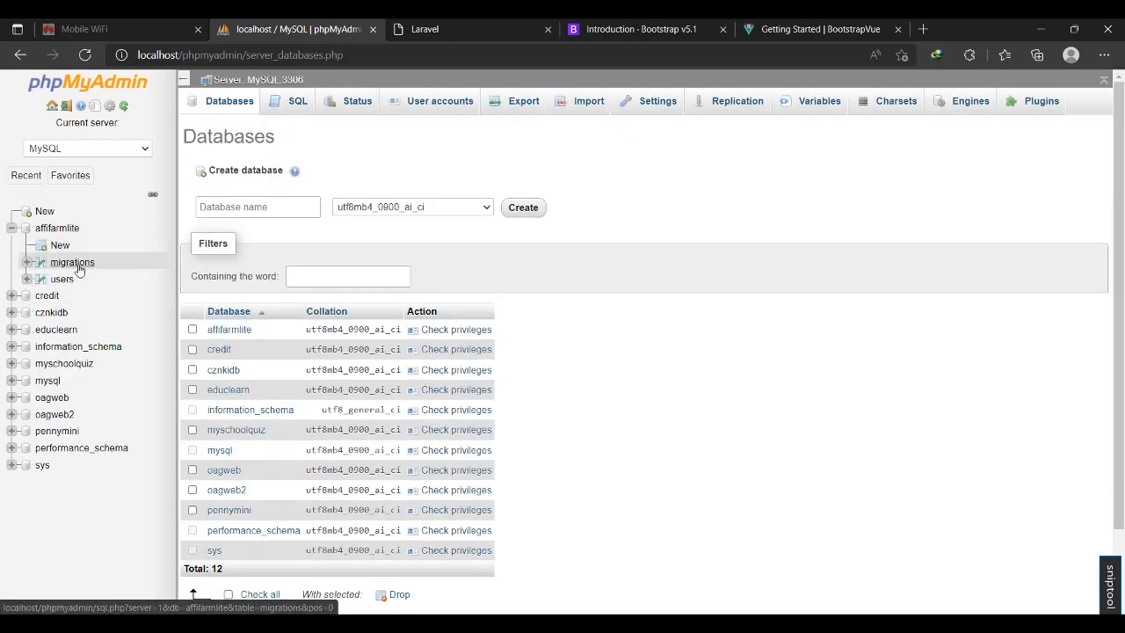
Browse the empty users table, then list affifarmlite's tables and look at the 'With selected' bulk actions
{"action": "left_click", "coordinate": [62, 277]}
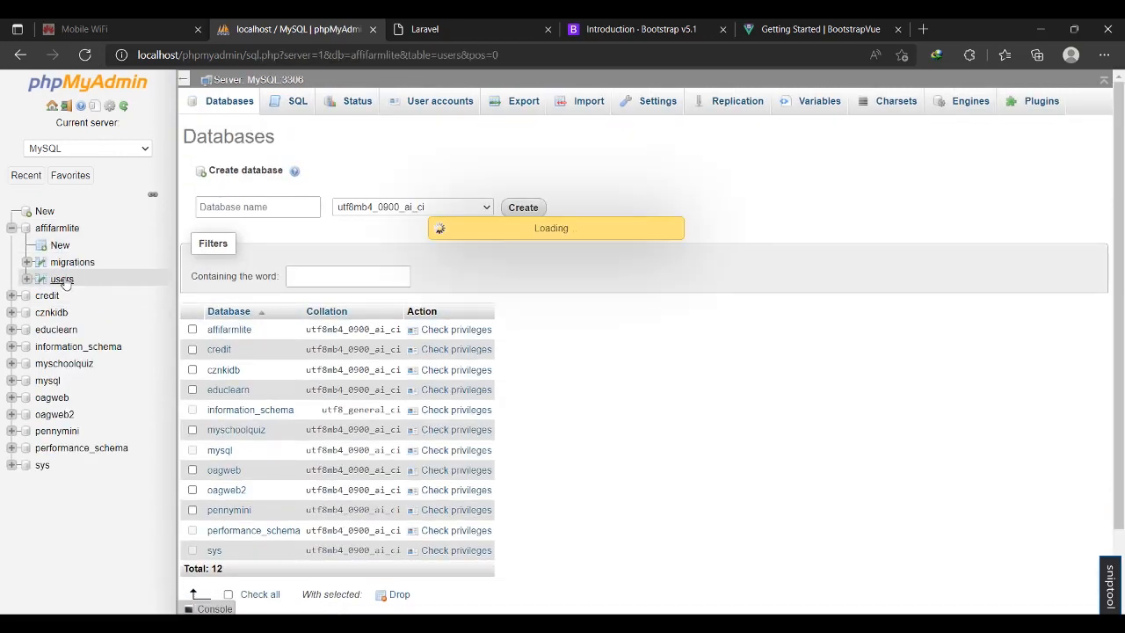
{"action": "left_click", "coordinate": [62, 278]}
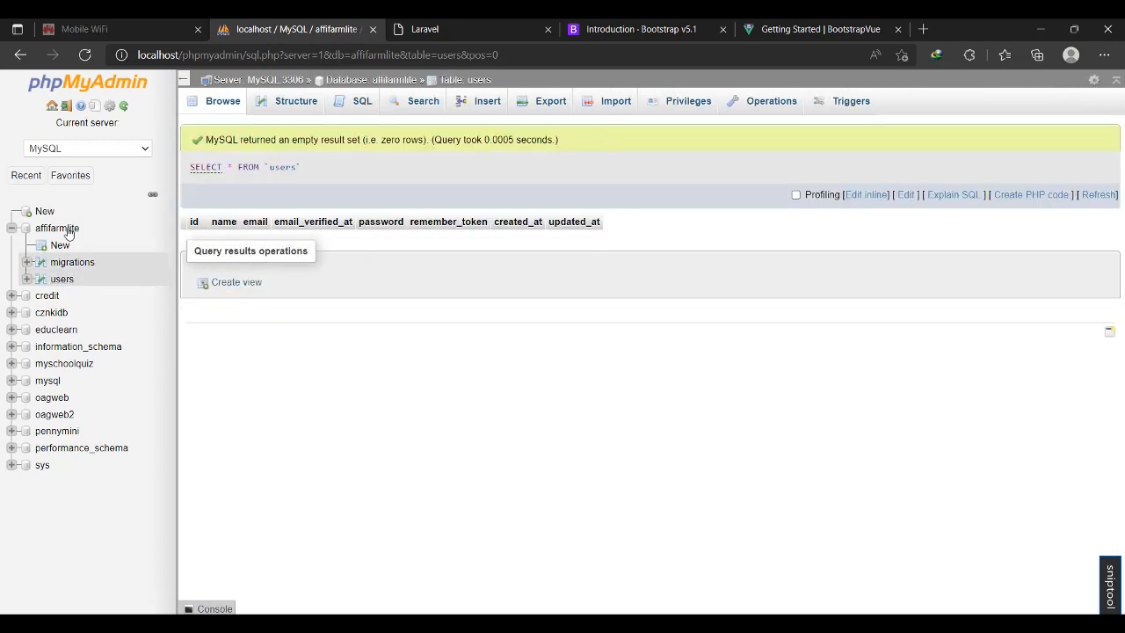
{"action": "left_click", "coordinate": [56, 229]}
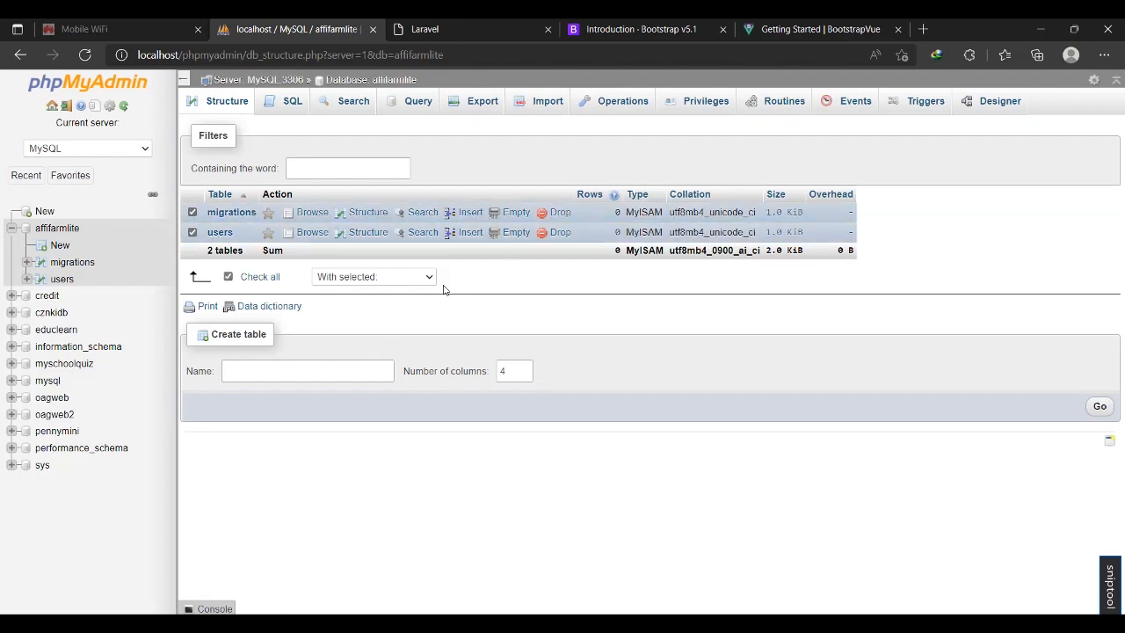
{"action": "left_click", "coordinate": [373, 276]}
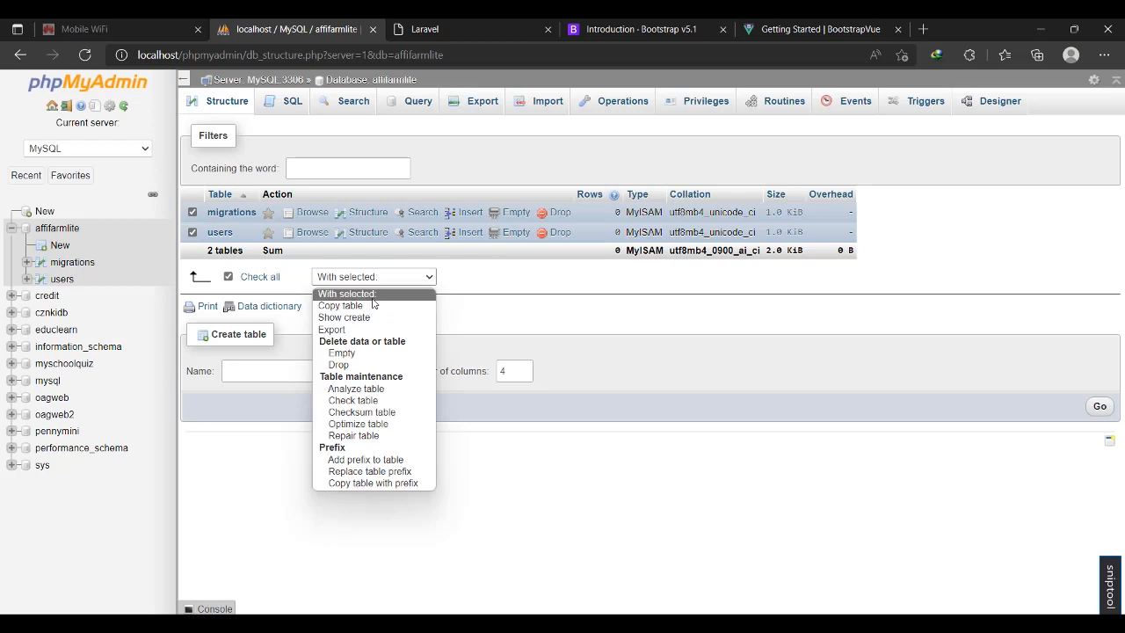
{"action": "left_click", "coordinate": [338, 364]}
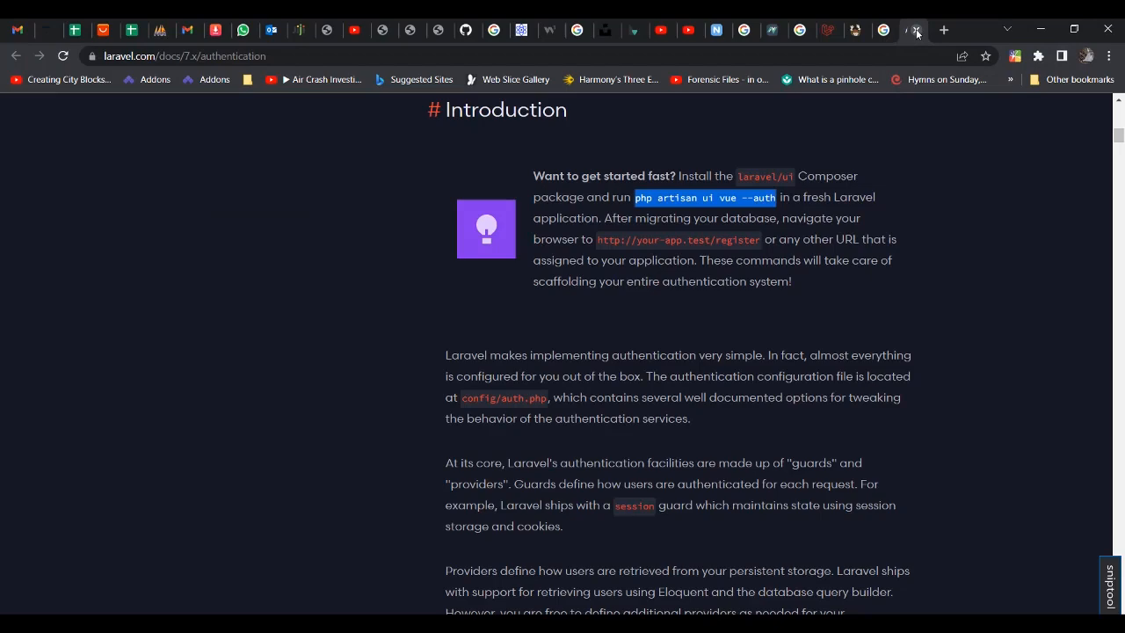
Search Google for 'laravel specified key was too long' and open the Laravel News result in a new tab
{"action": "left_click", "coordinate": [911, 28]}
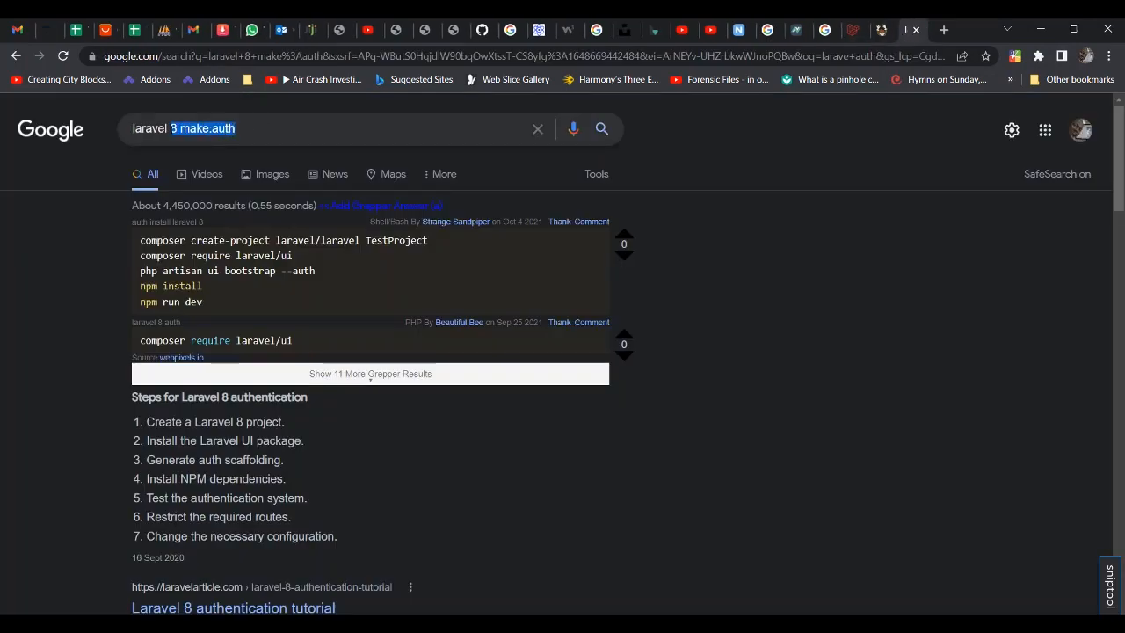
{"action": "type", "text": "laravel spe"}
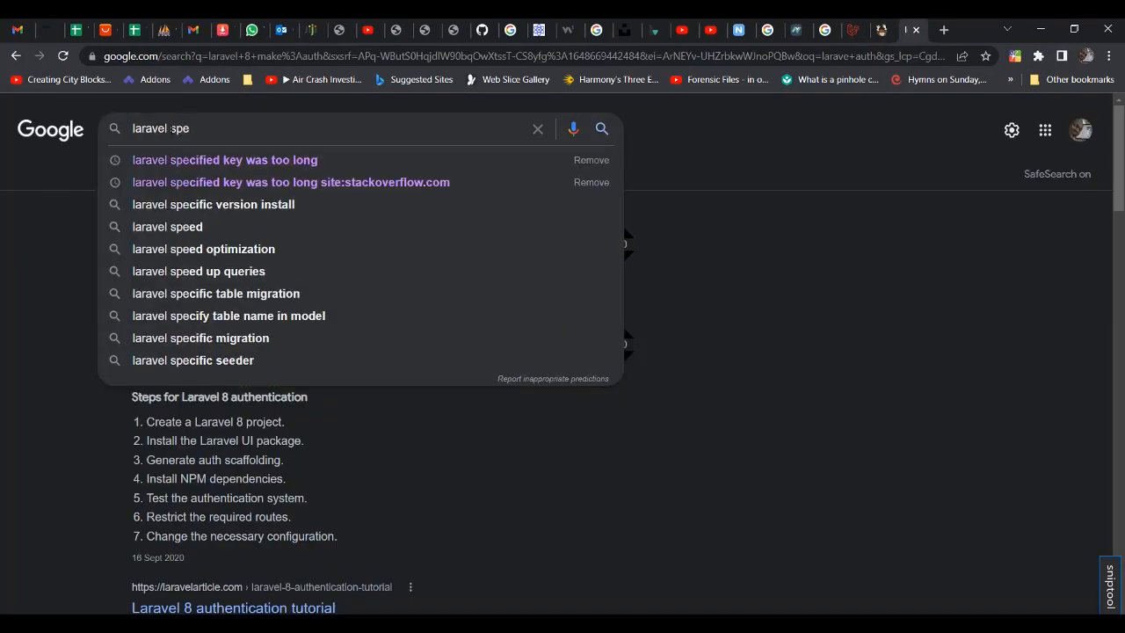
{"action": "left_click", "coordinate": [225, 158]}
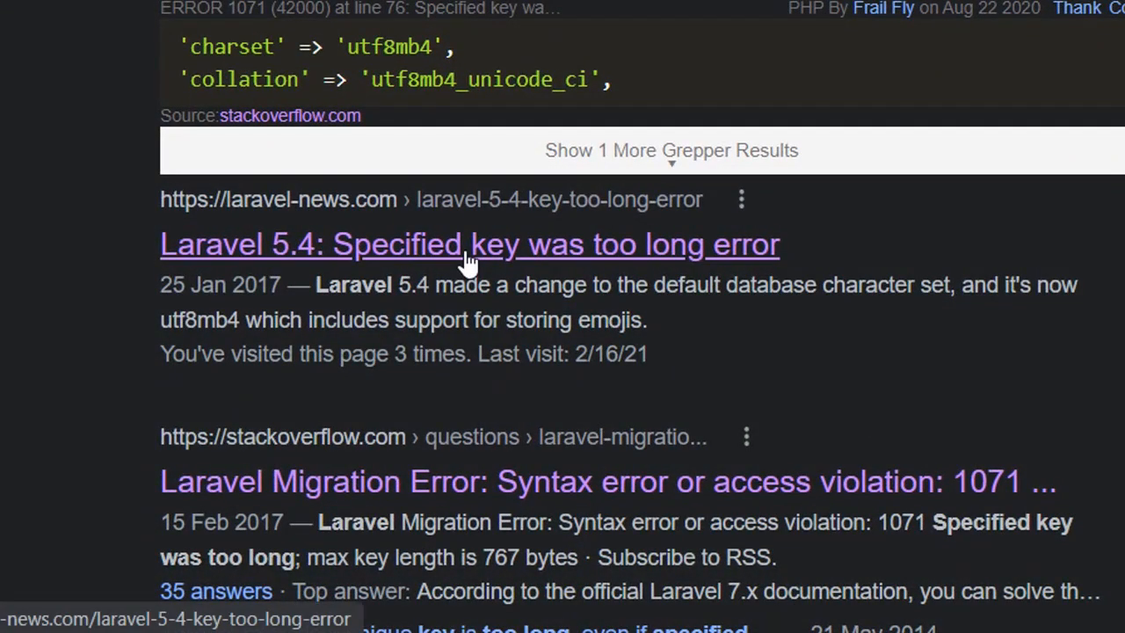
{"action": "right_click", "coordinate": [468, 245]}
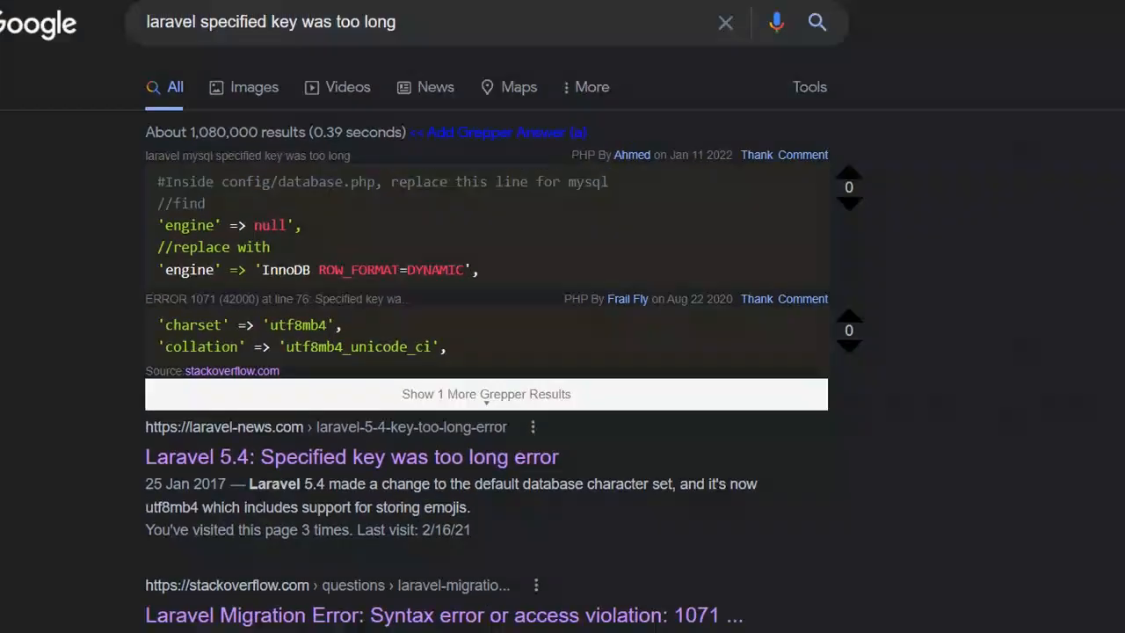
{"action": "left_click", "coordinate": [352, 457]}
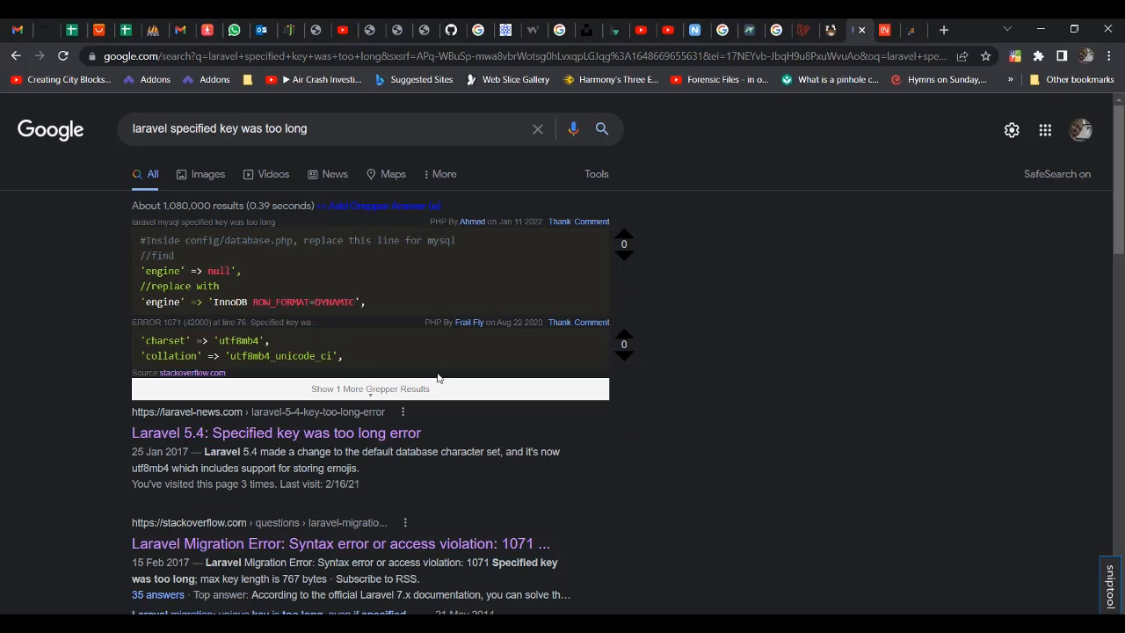
{"action": "mouse_move", "coordinate": [392, 306]}
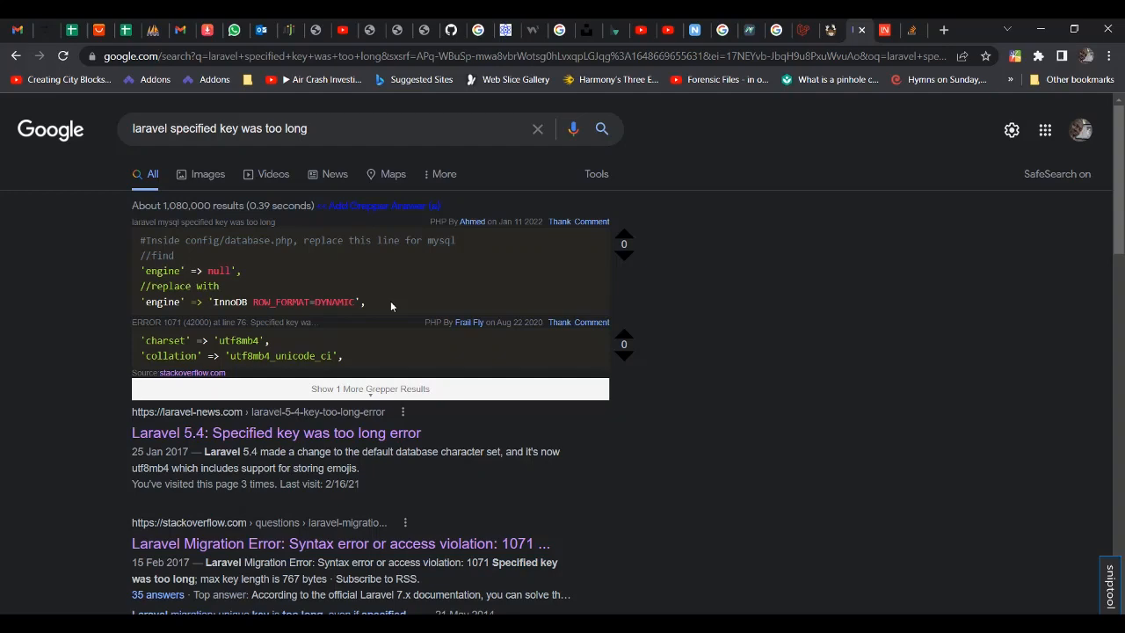
Expand another Grepper code answer in the results, then switch to the Laravel News article tab
{"action": "scroll", "scroll_direction": "down", "scroll_amount": 3}
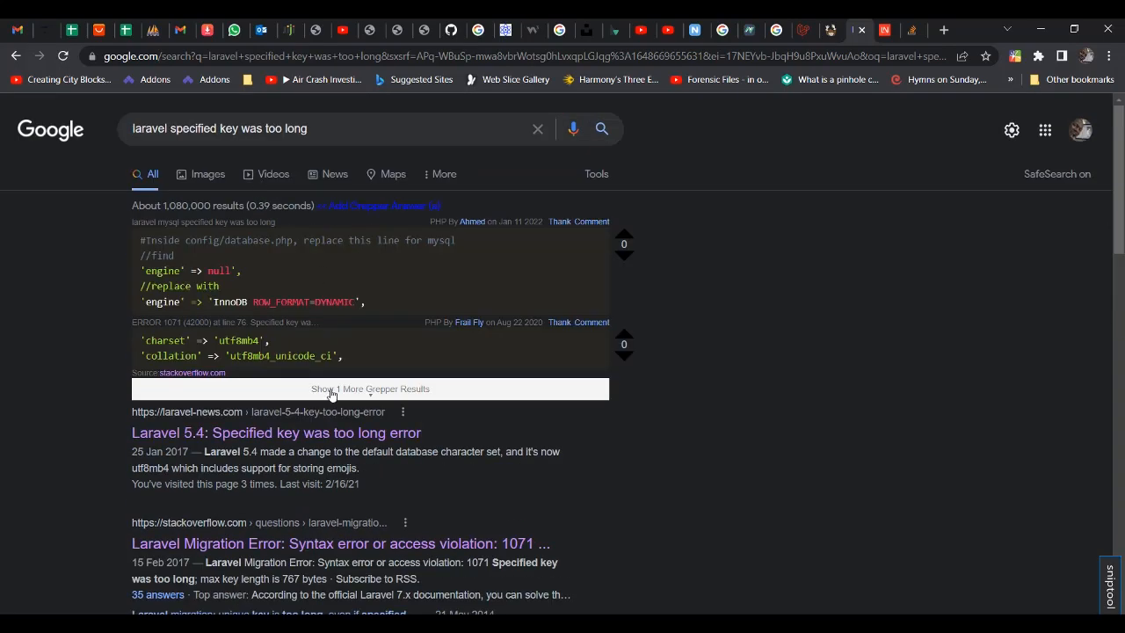
{"action": "left_click", "coordinate": [369, 388]}
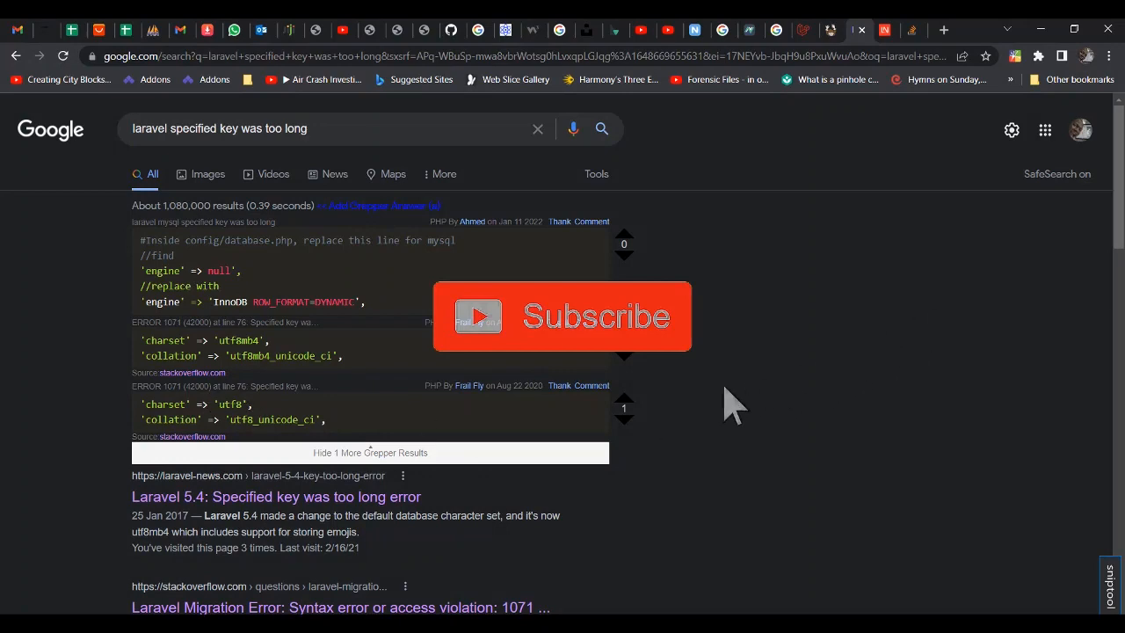
{"action": "left_click", "coordinate": [596, 317]}
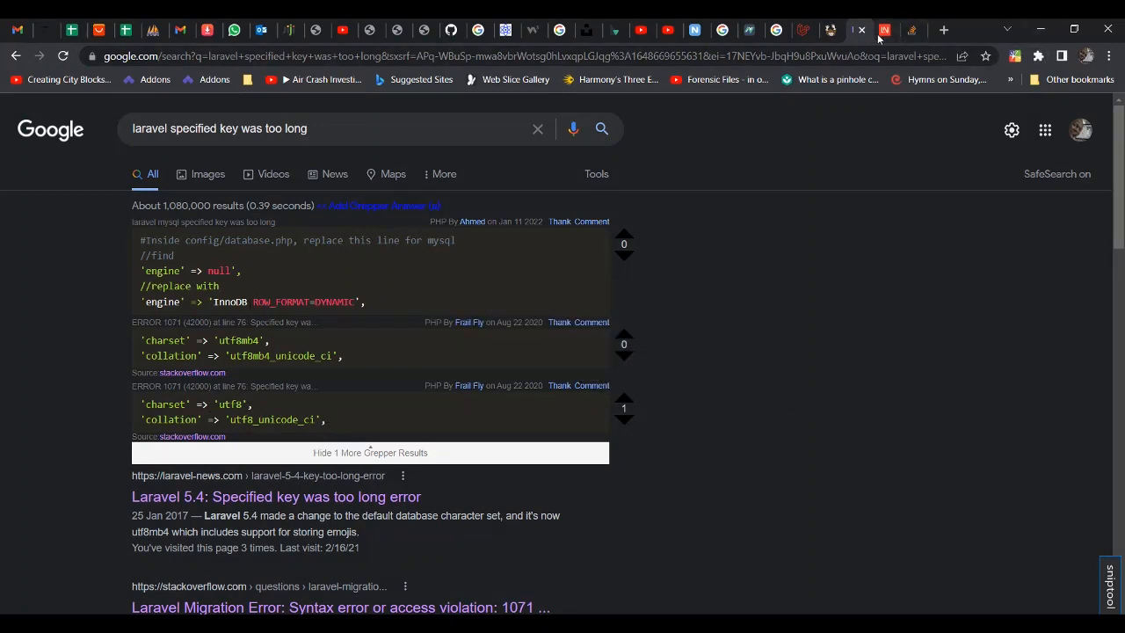
{"action": "left_click", "coordinate": [276, 496]}
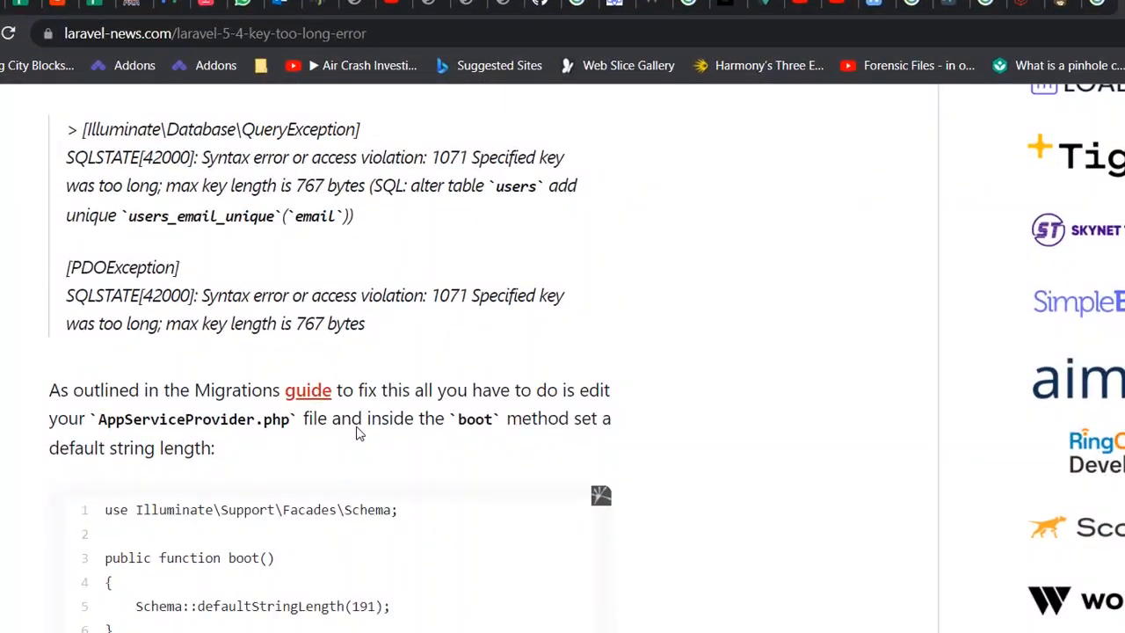
Save the Schema::defaultStringLength(191) boot snippet as a Grepper answer and refresh the Google results to see it
{"action": "scroll", "scroll_direction": "down", "scroll_amount": 3}
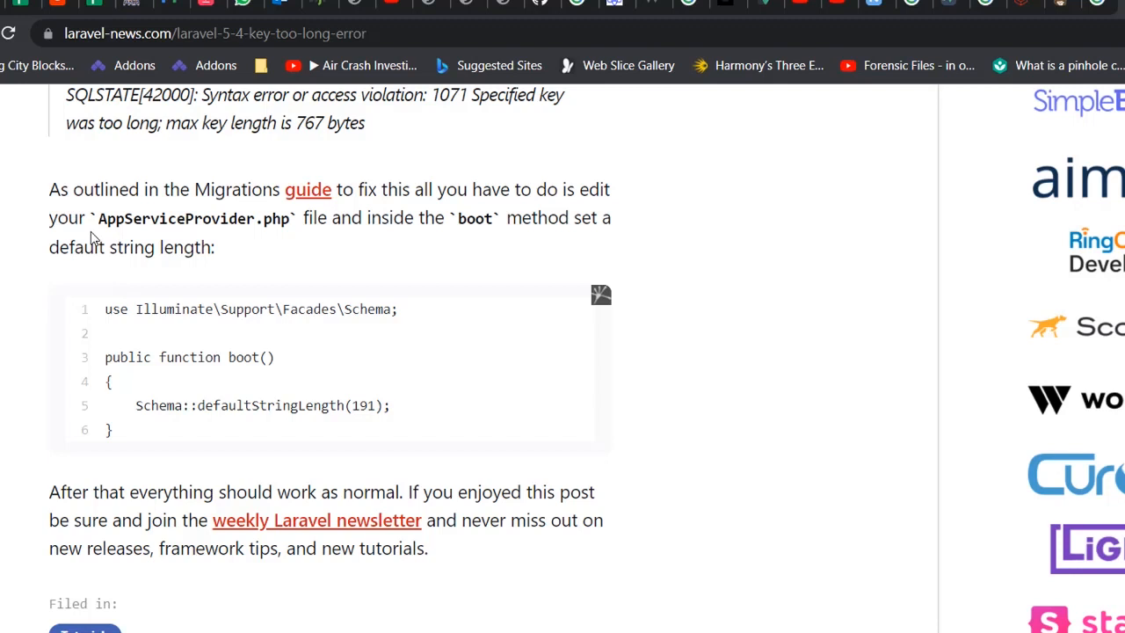
{"action": "mouse_move", "coordinate": [46, 192]}
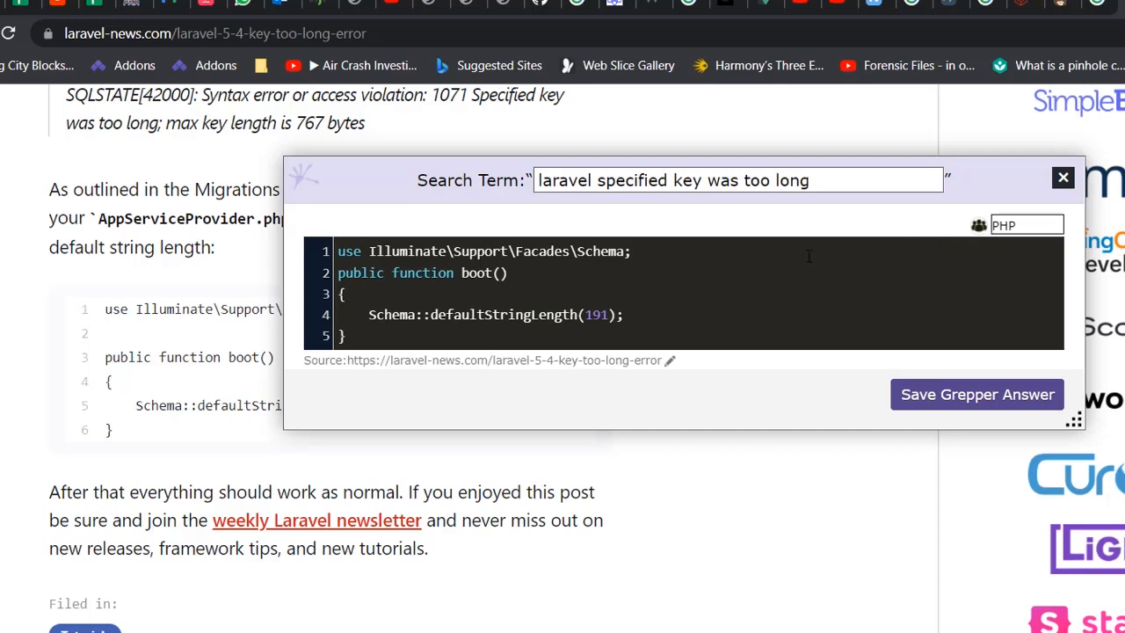
{"action": "mouse_move", "coordinate": [993, 401]}
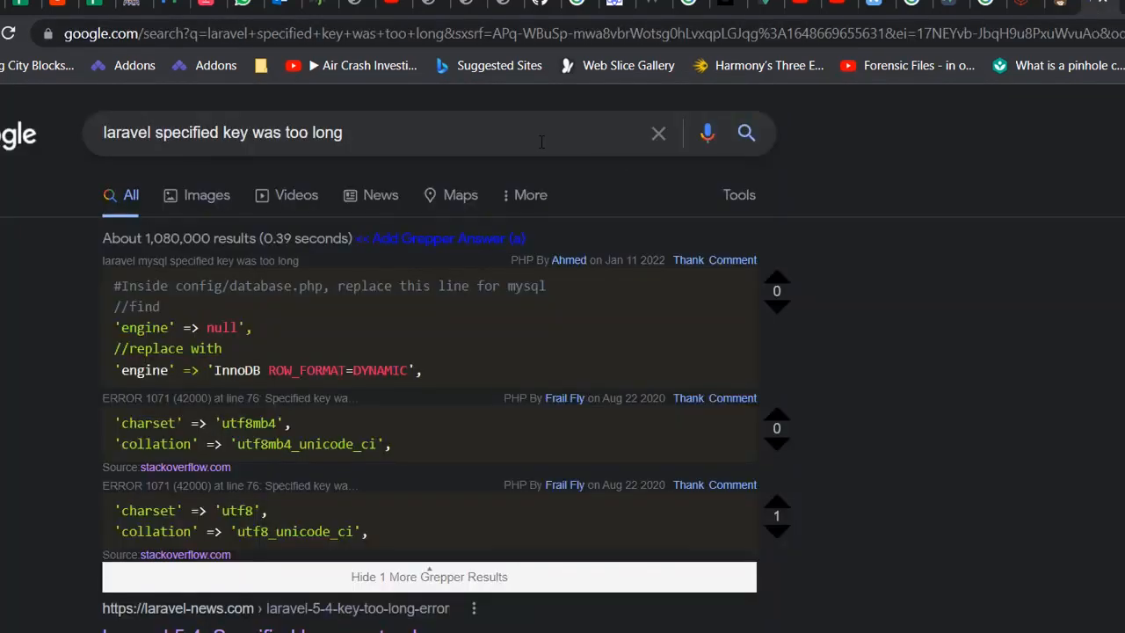
{"action": "left_click", "coordinate": [746, 134]}
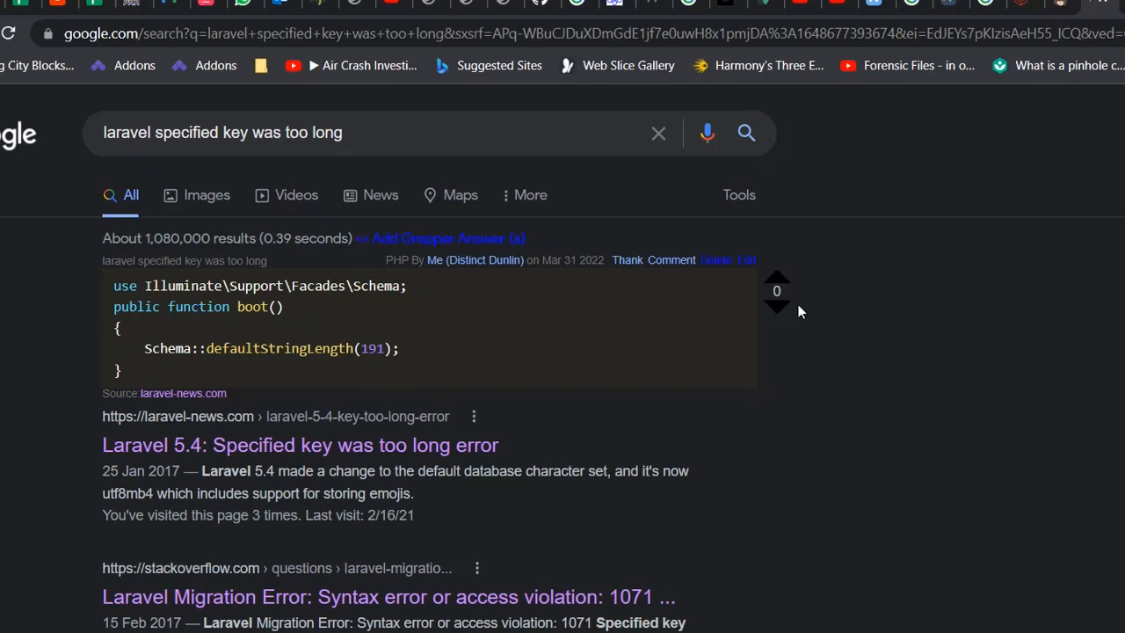
{"action": "mouse_move", "coordinate": [389, 317]}
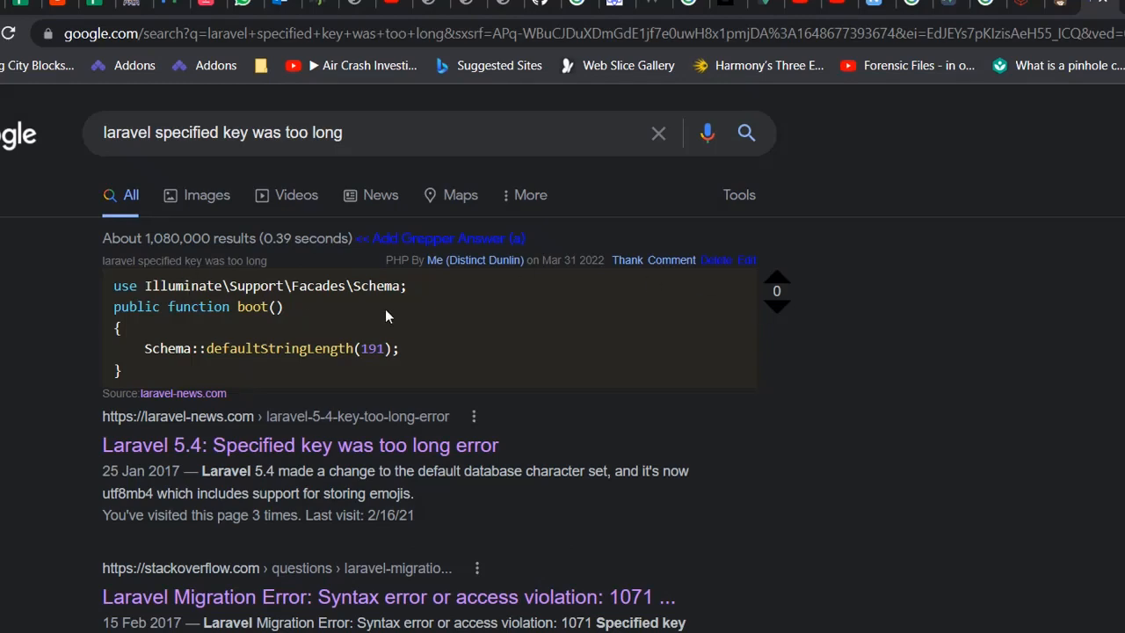
{"action": "mouse_move", "coordinate": [626, 260]}
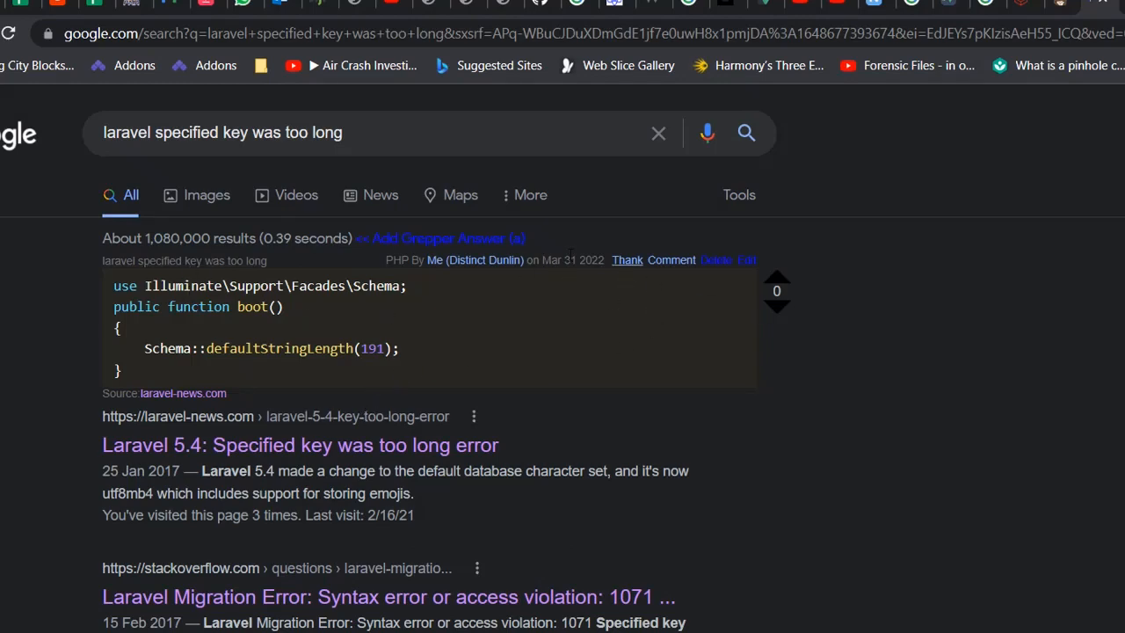
{"action": "scroll", "scroll_direction": "down", "scroll_amount": 3}
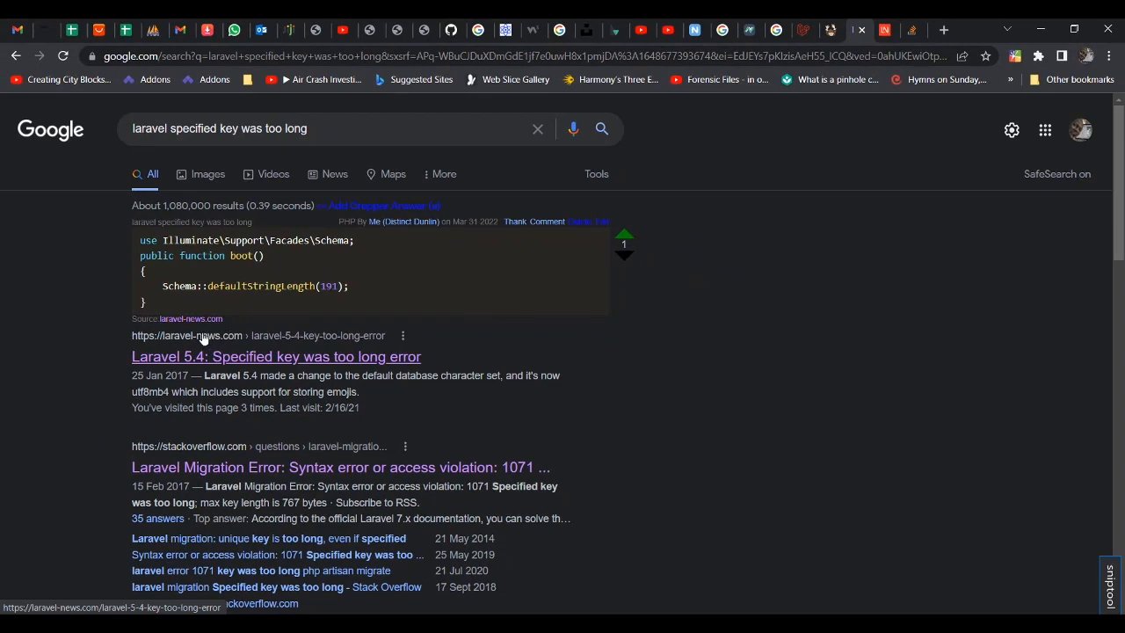
Scroll the Laravel News article to the Schema::defaultStringLength(191) fix for AppServiceProvider's boot method
{"action": "left_click", "coordinate": [274, 356]}
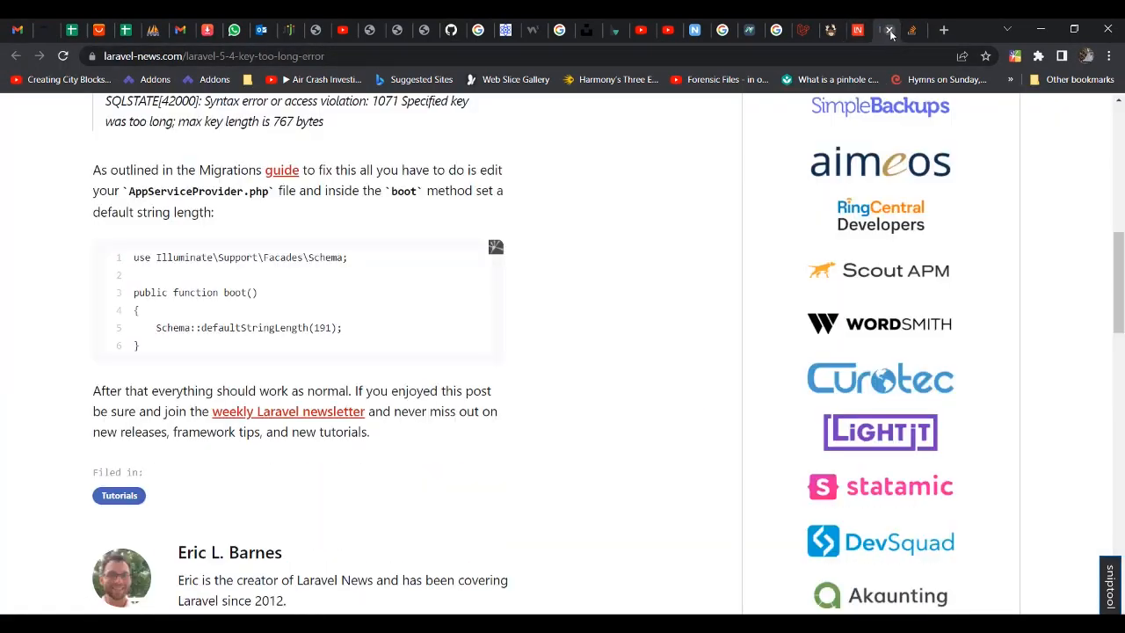
{"action": "scroll", "scroll_direction": "up", "scroll_amount": 3}
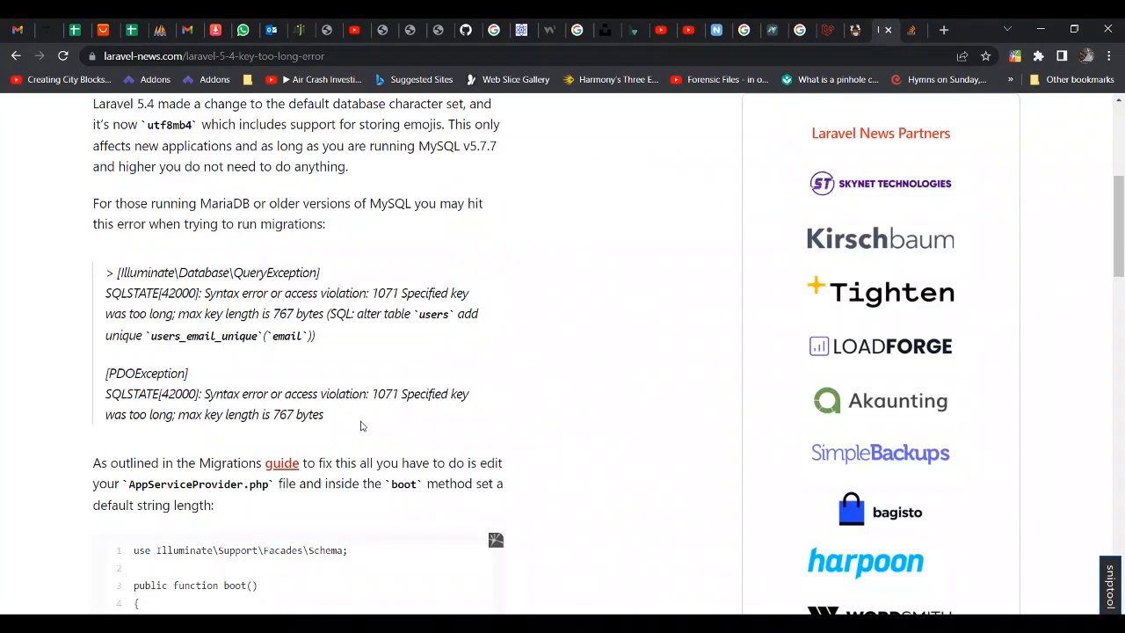
{"action": "scroll", "scroll_direction": "down", "scroll_amount": 3}
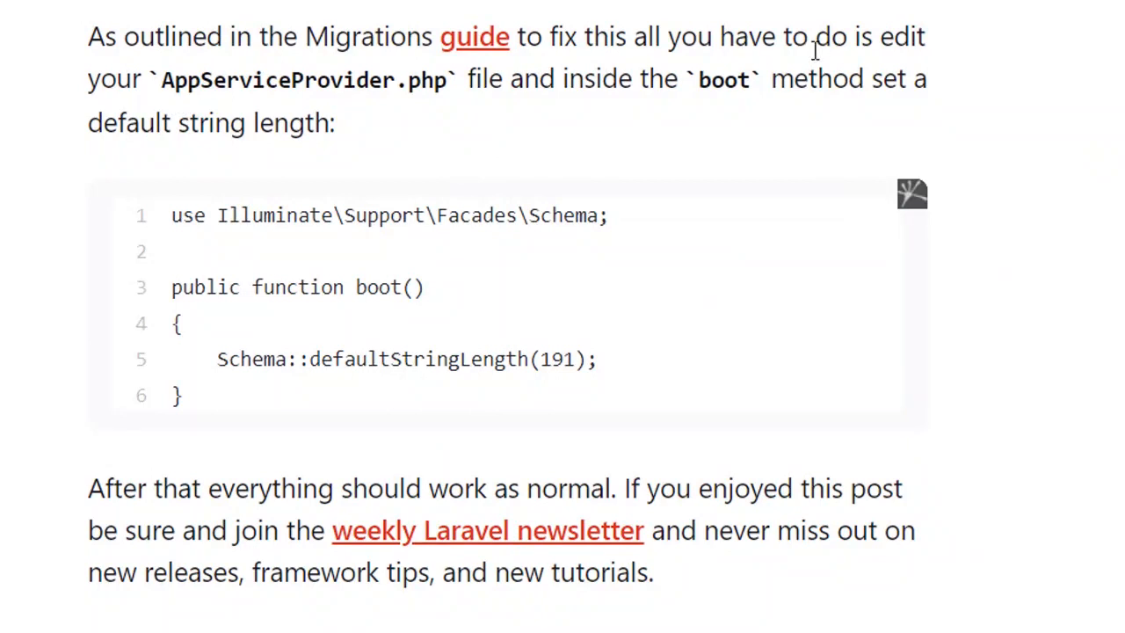
{"action": "mouse_move", "coordinate": [835, 56]}
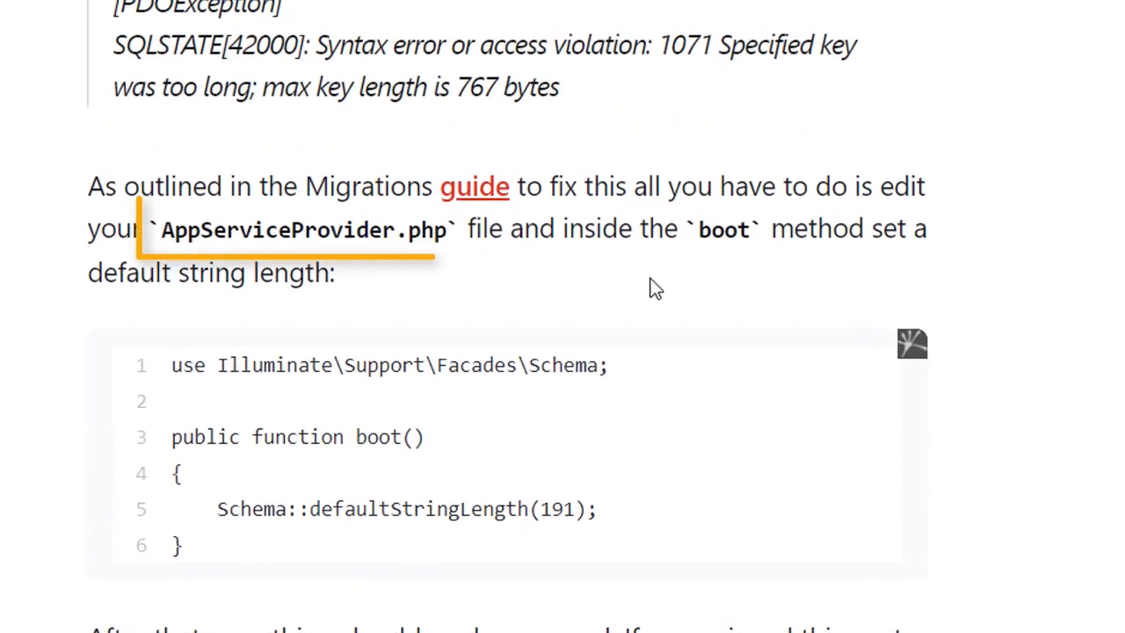
{"action": "scroll", "scroll_direction": "down", "scroll_amount": 3}
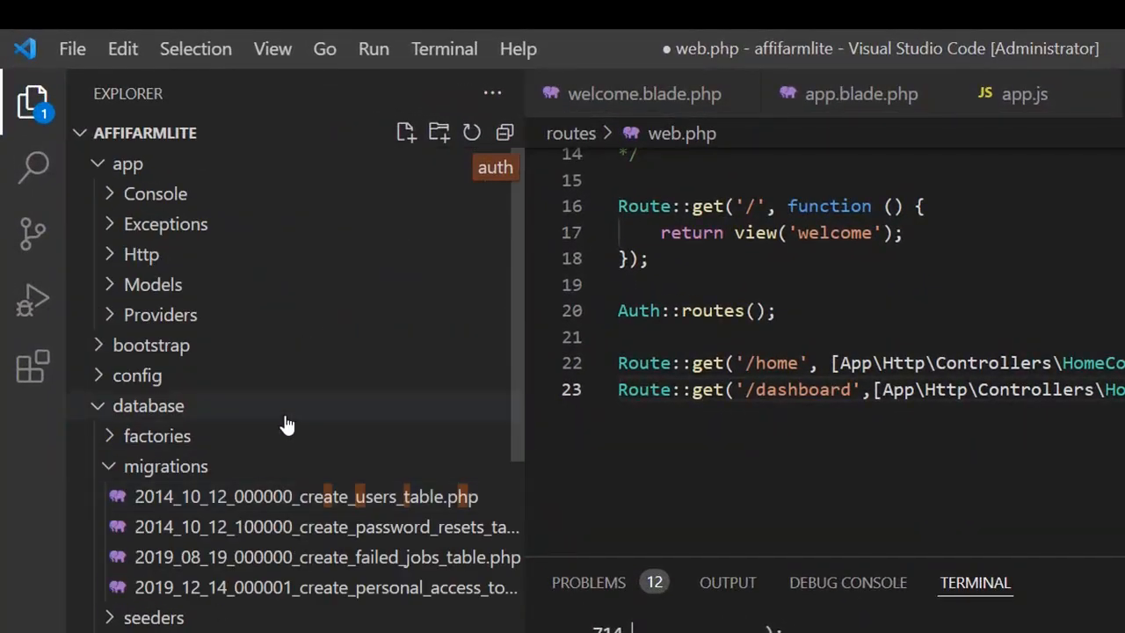
In app/Providers/AppServiceProvider.php add the Schema facade import and Schema::defaultStringLength(191) in boot(), then save
{"action": "left_click", "coordinate": [165, 466]}
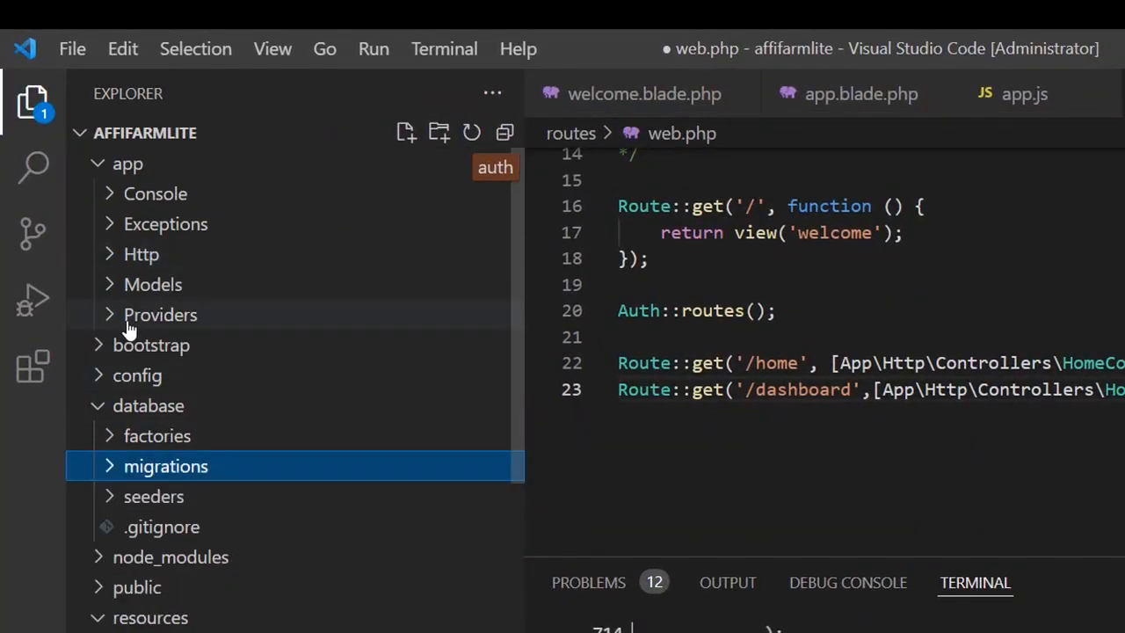
{"action": "left_click", "coordinate": [160, 315]}
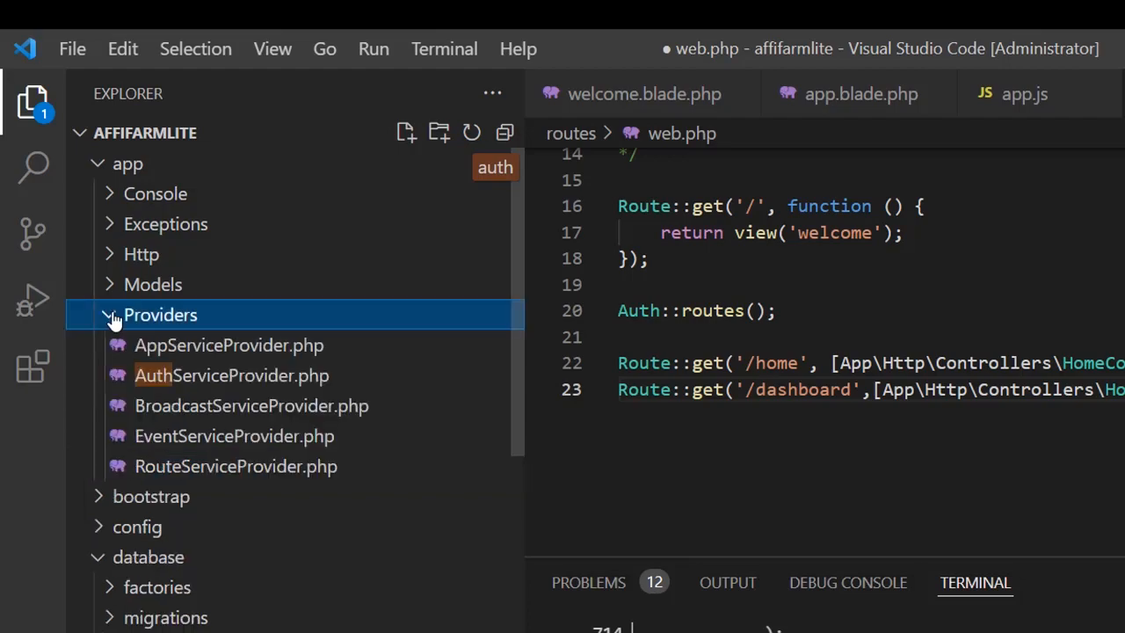
{"action": "mouse_move", "coordinate": [232, 376]}
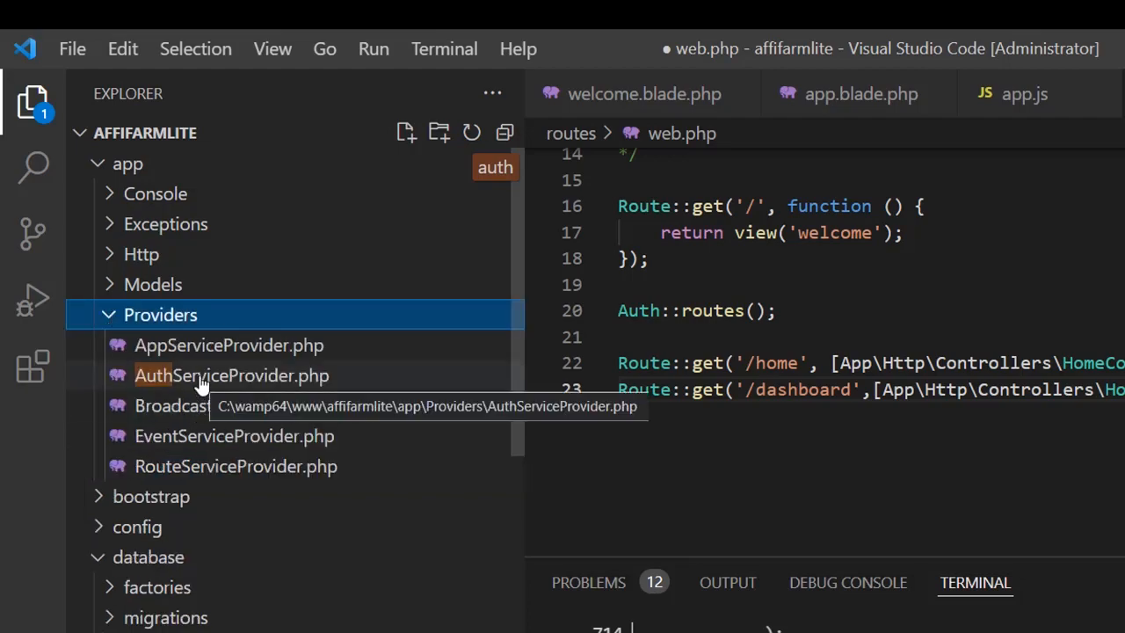
{"action": "double_click", "coordinate": [232, 377]}
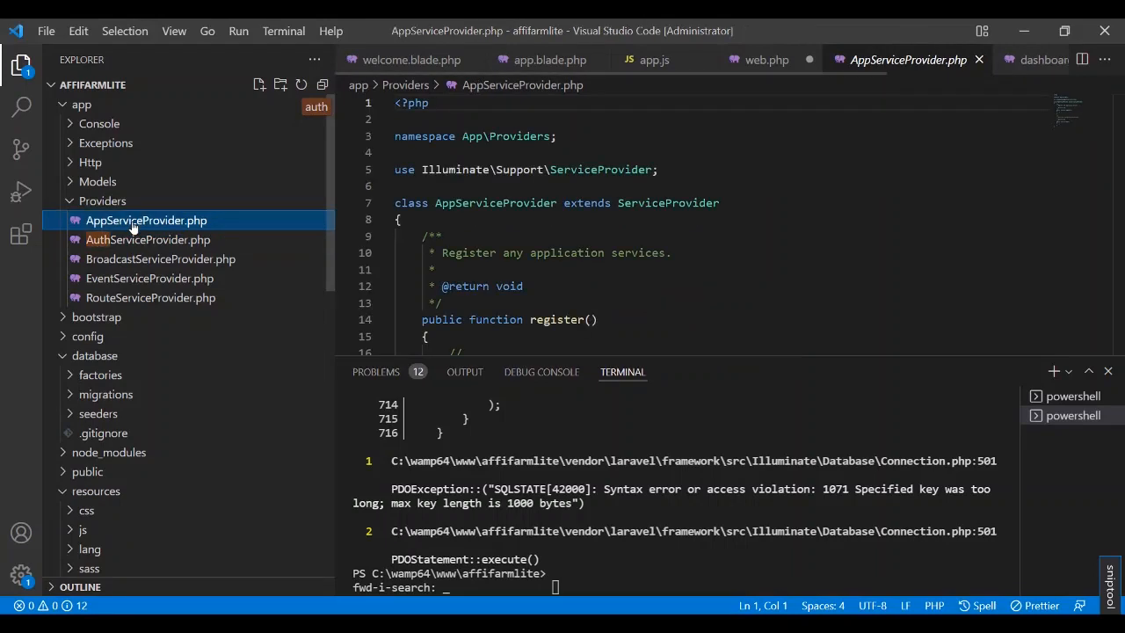
{"action": "scroll", "scroll_direction": "down", "scroll_amount": 3}
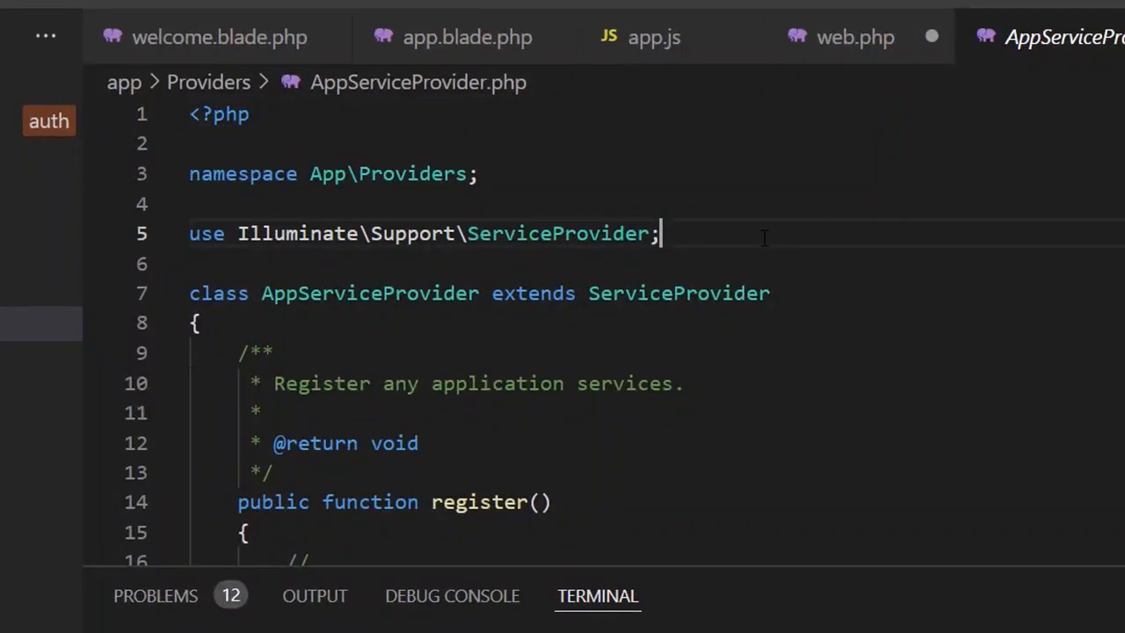
{"action": "type", "text": "use Illuminate\\Support\\Facades\\Schema;"}
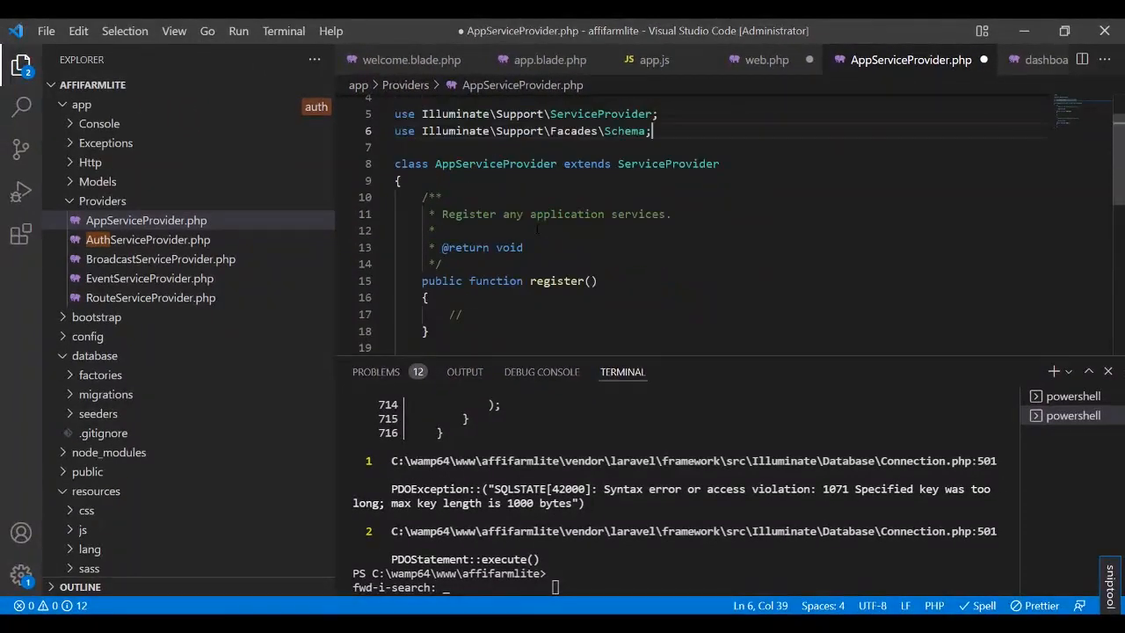
{"action": "scroll", "scroll_direction": "down", "scroll_amount": 3}
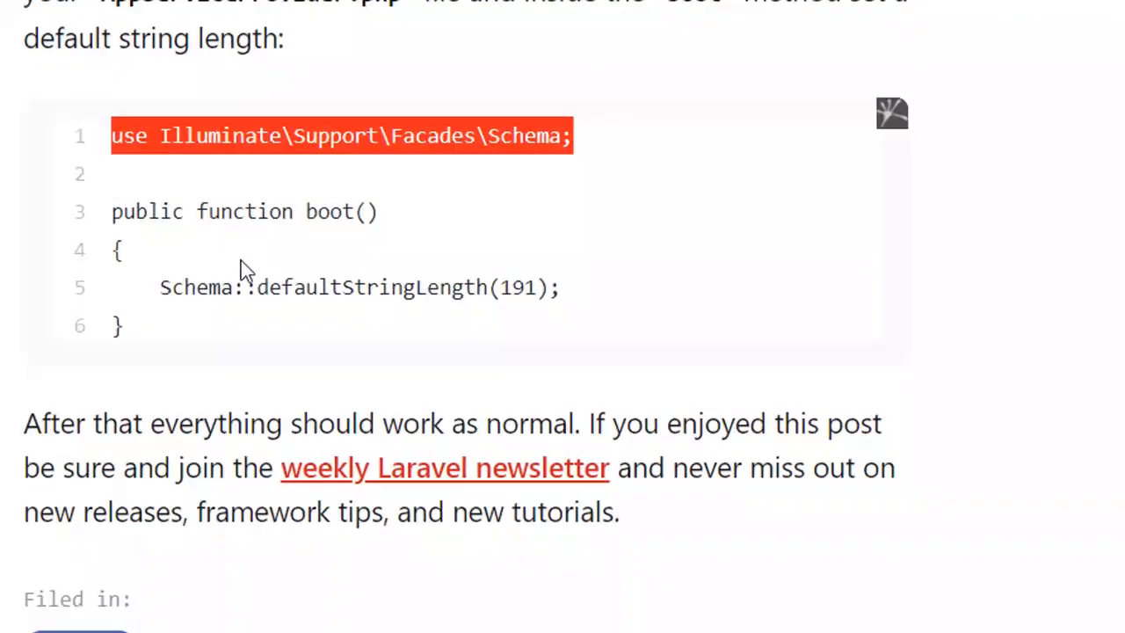
{"action": "scroll", "scroll_direction": "down", "scroll_amount": 3}
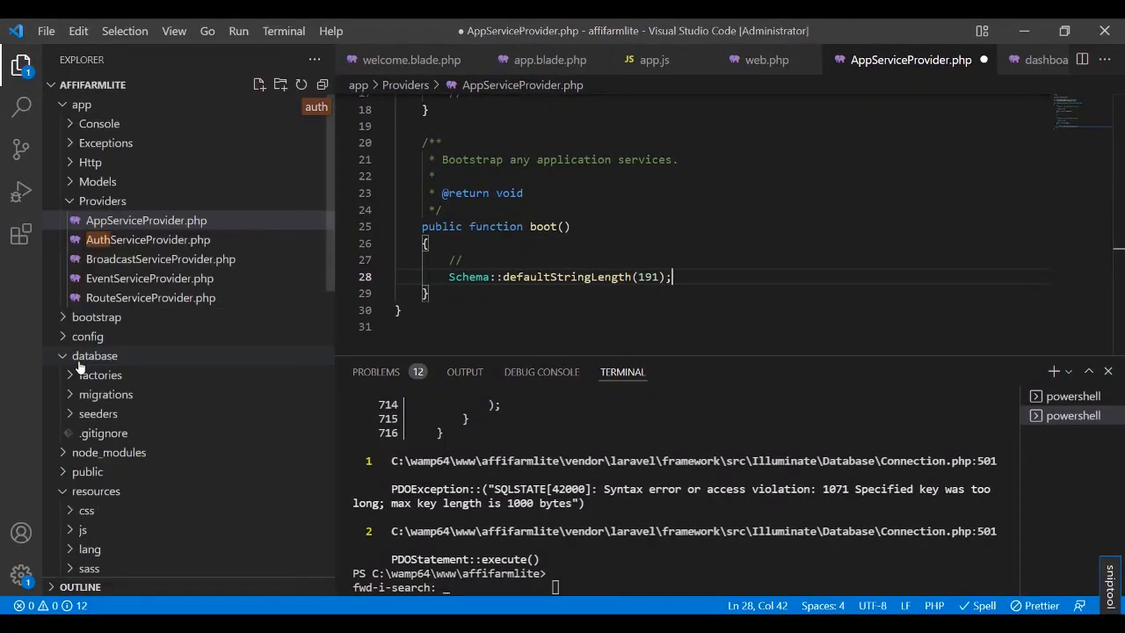
{"action": "key", "text": "ctrl+s"}
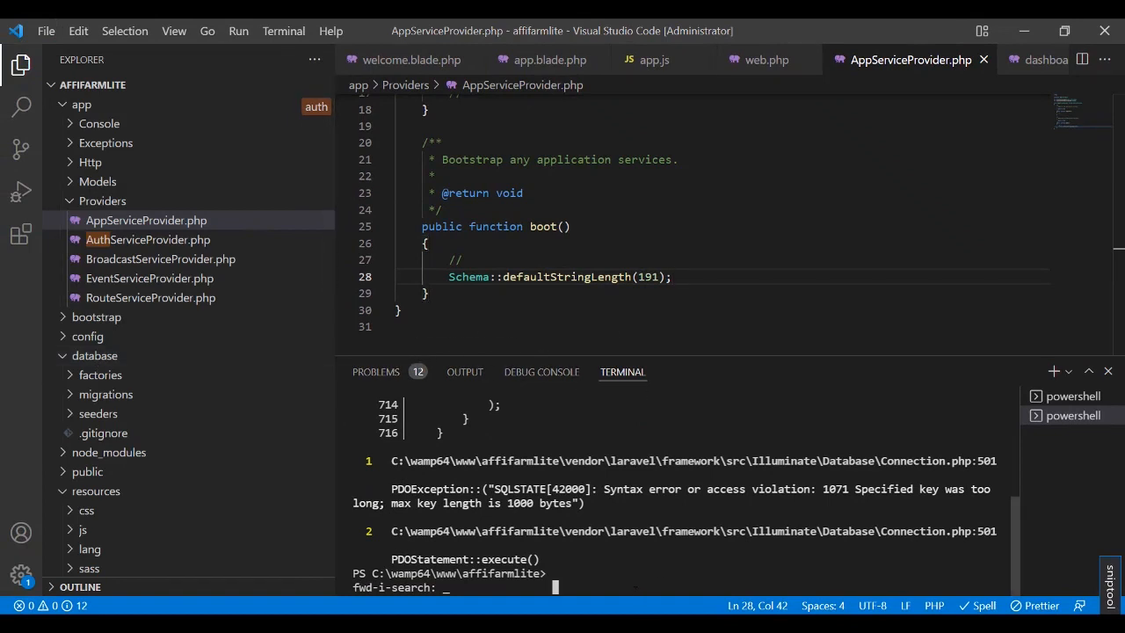
Run php artisan migrate in the terminal
{"action": "type", "text": "php artisan migrate"}
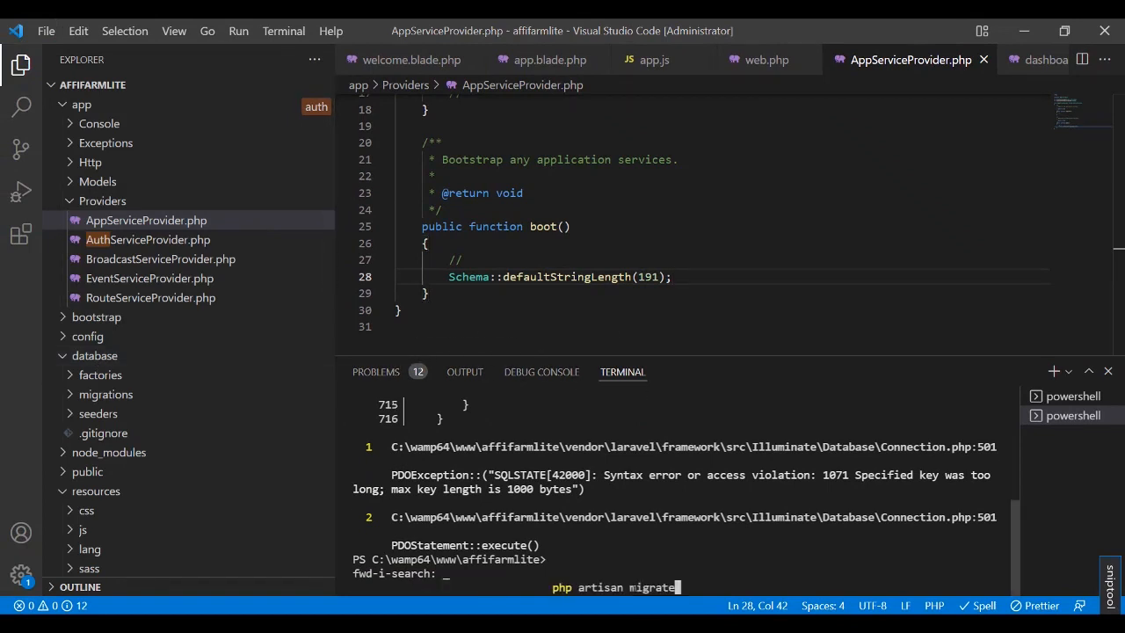
{"action": "key", "text": "enter"}
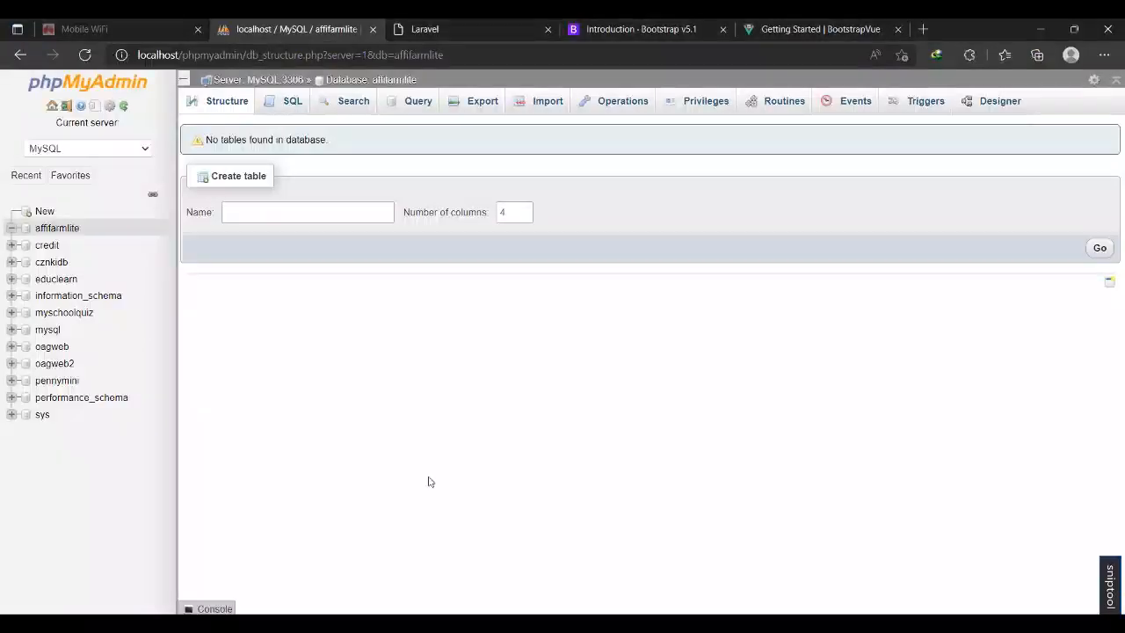
Refresh affifarmlite to see the migrated tables, browse the empty users table, then return to Laravel
{"action": "left_click", "coordinate": [57, 228]}
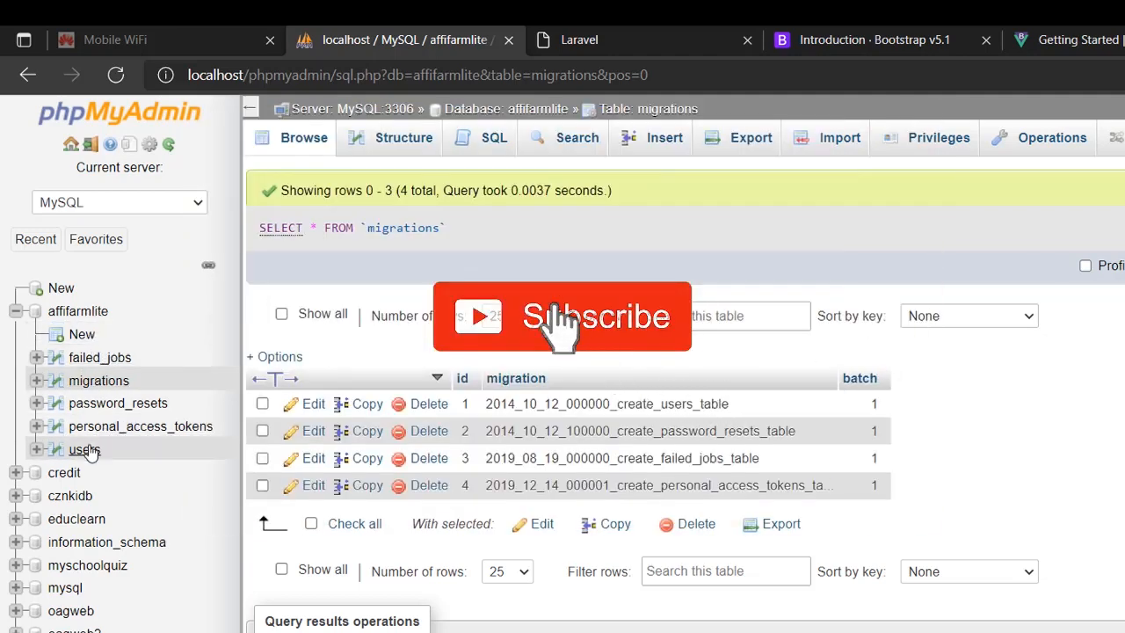
{"action": "left_click", "coordinate": [84, 450]}
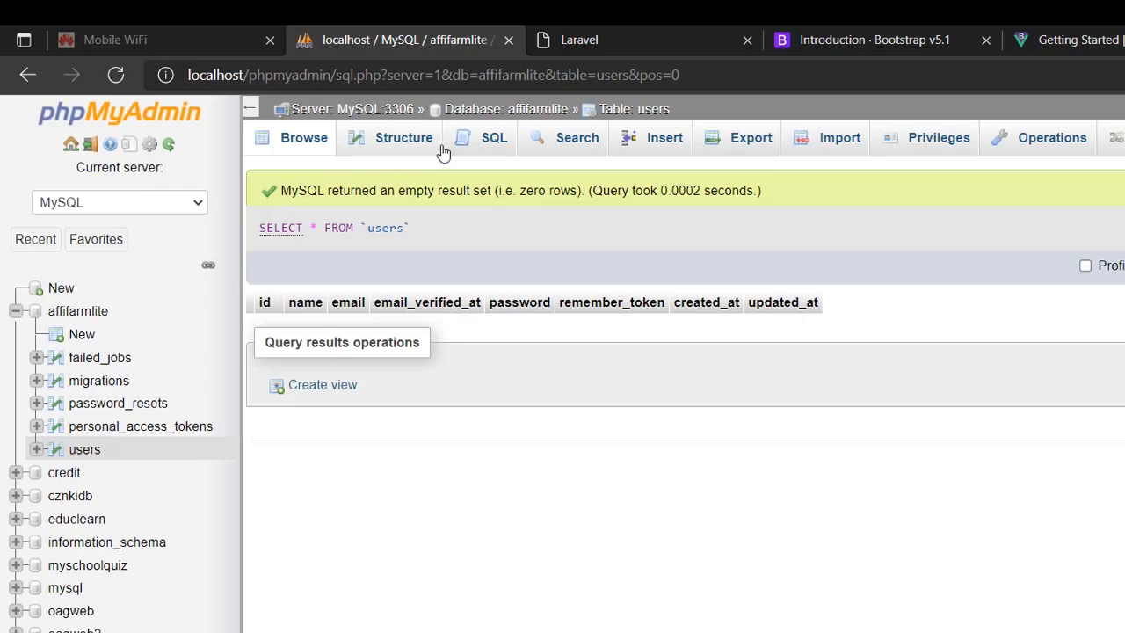
{"action": "left_click", "coordinate": [578, 39]}
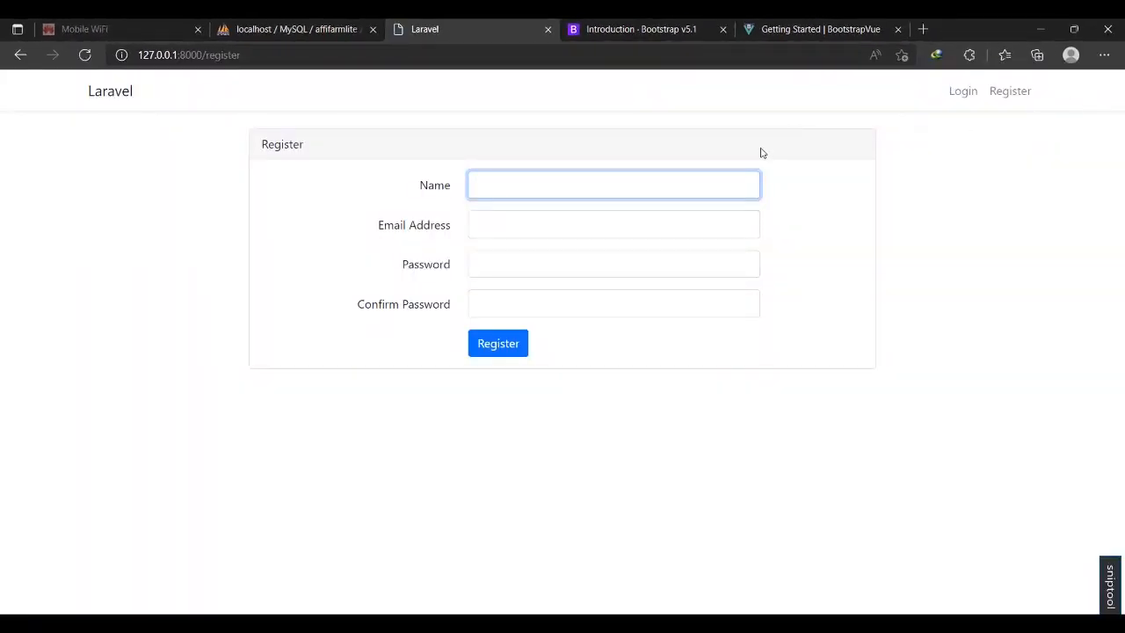
Enter the name 'Kamya', the saved email suggestion and a password on the Register form
{"action": "type", "text": "Kamya Simon"}
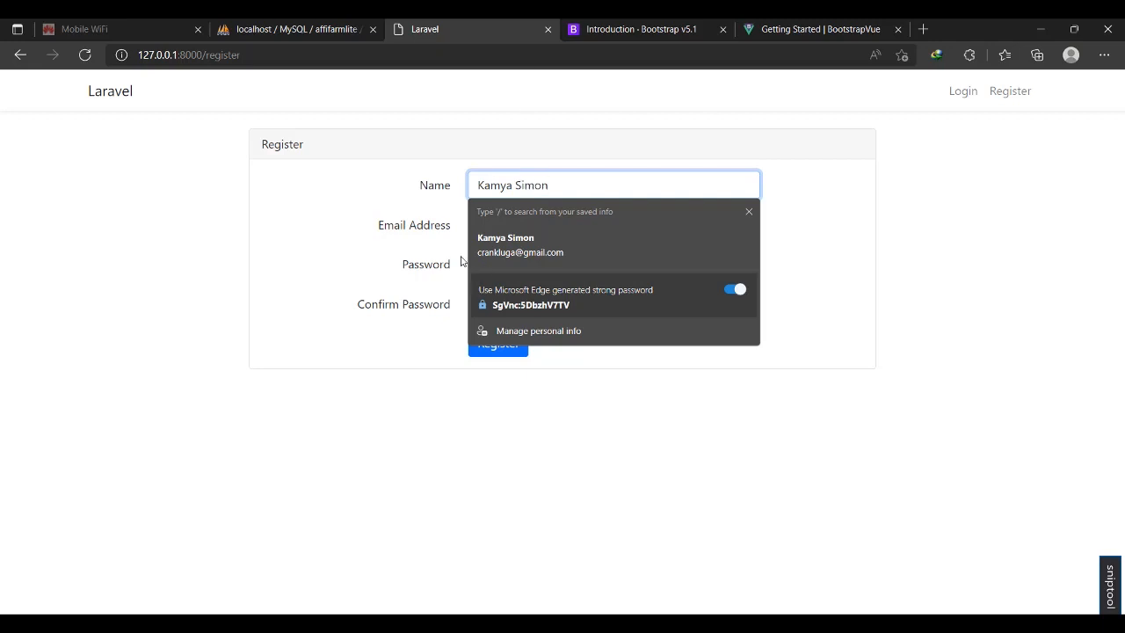
{"action": "left_click", "coordinate": [612, 225]}
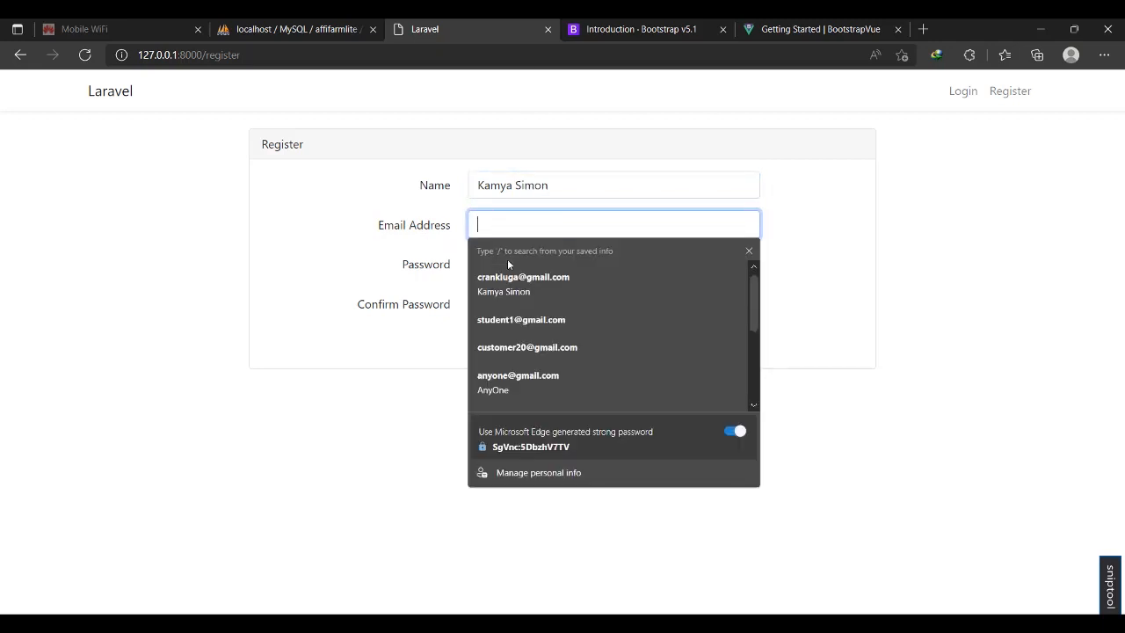
{"action": "left_click", "coordinate": [524, 283]}
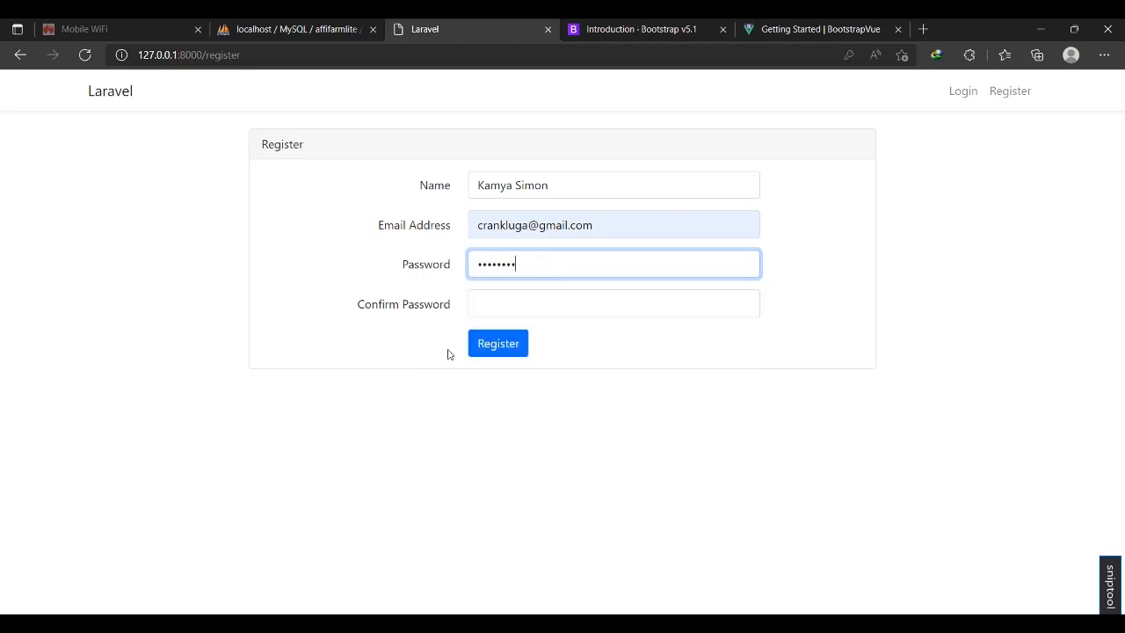
{"action": "left_click", "coordinate": [613, 303]}
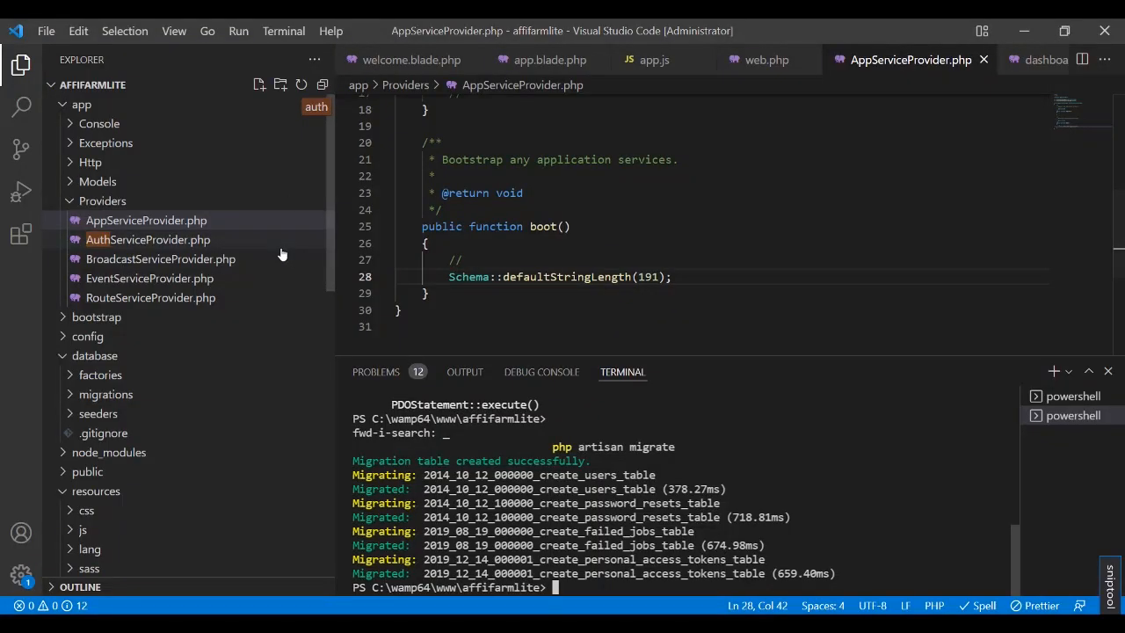
Navigate app > Http > Controllers > Auth and view RegisterController's password validation rules
{"action": "left_click", "coordinate": [763, 59]}
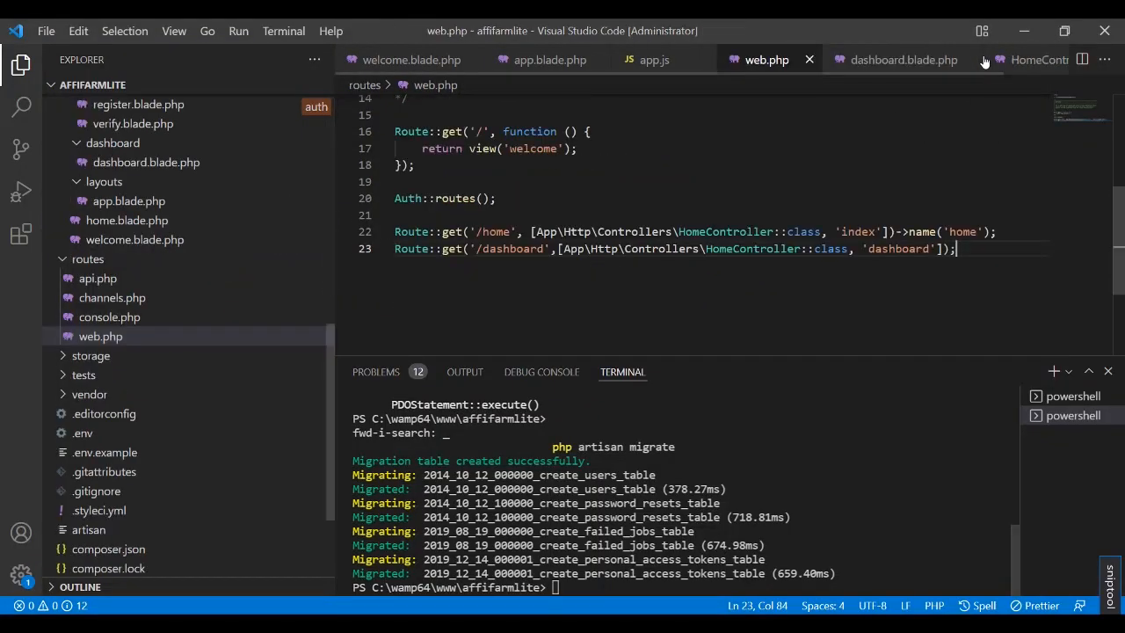
{"action": "scroll", "scroll_direction": "down", "scroll_amount": 3}
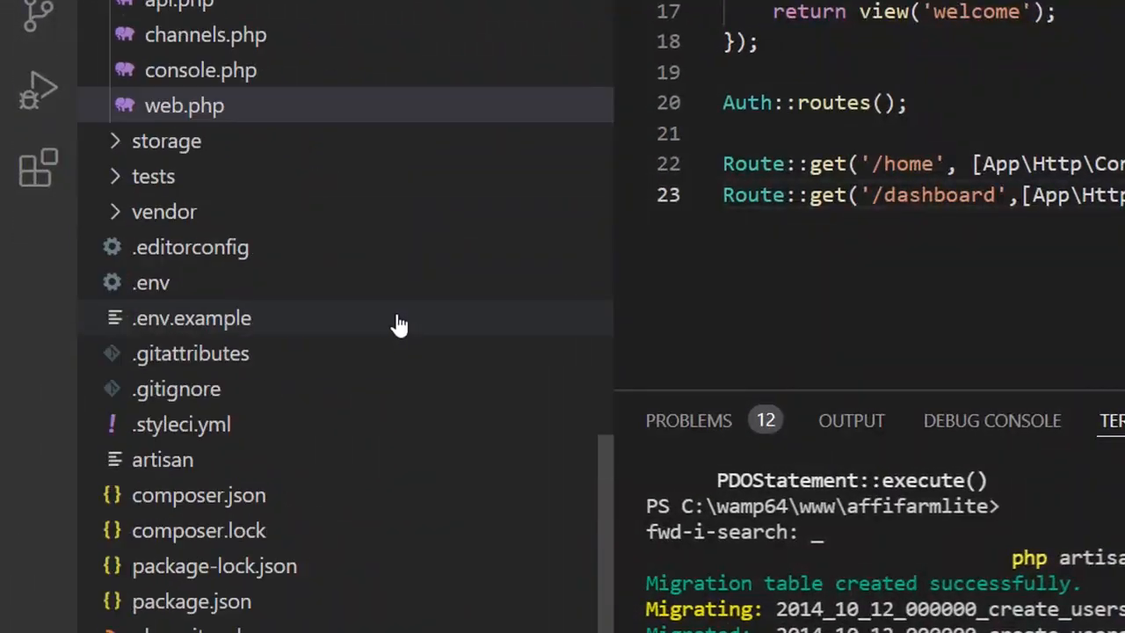
{"action": "left_click", "coordinate": [178, 285]}
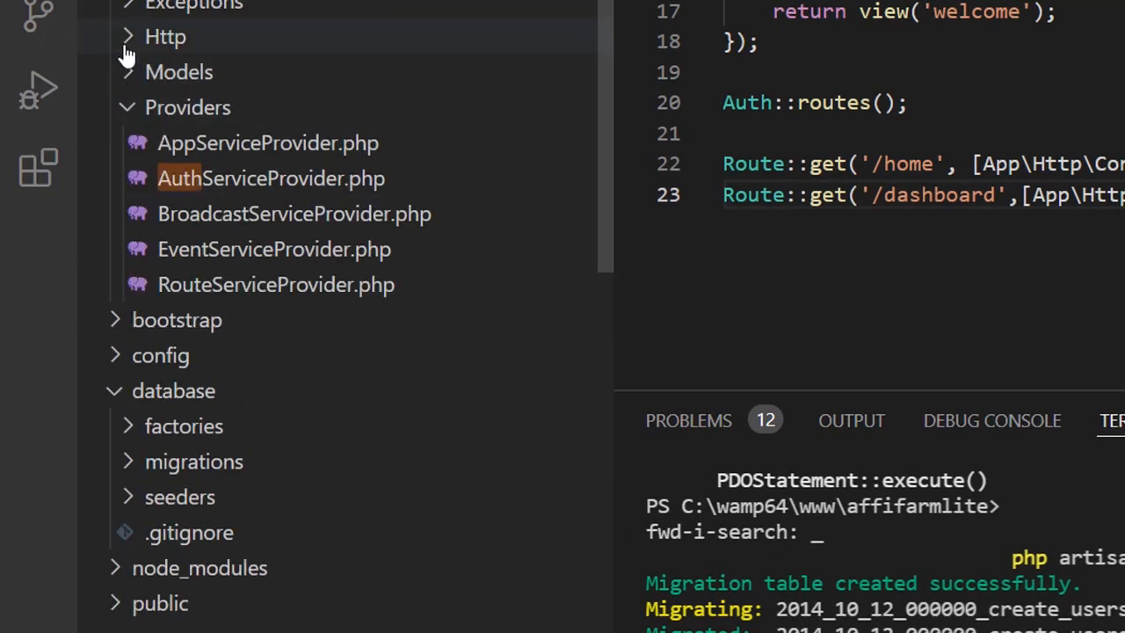
{"action": "left_click", "coordinate": [165, 36]}
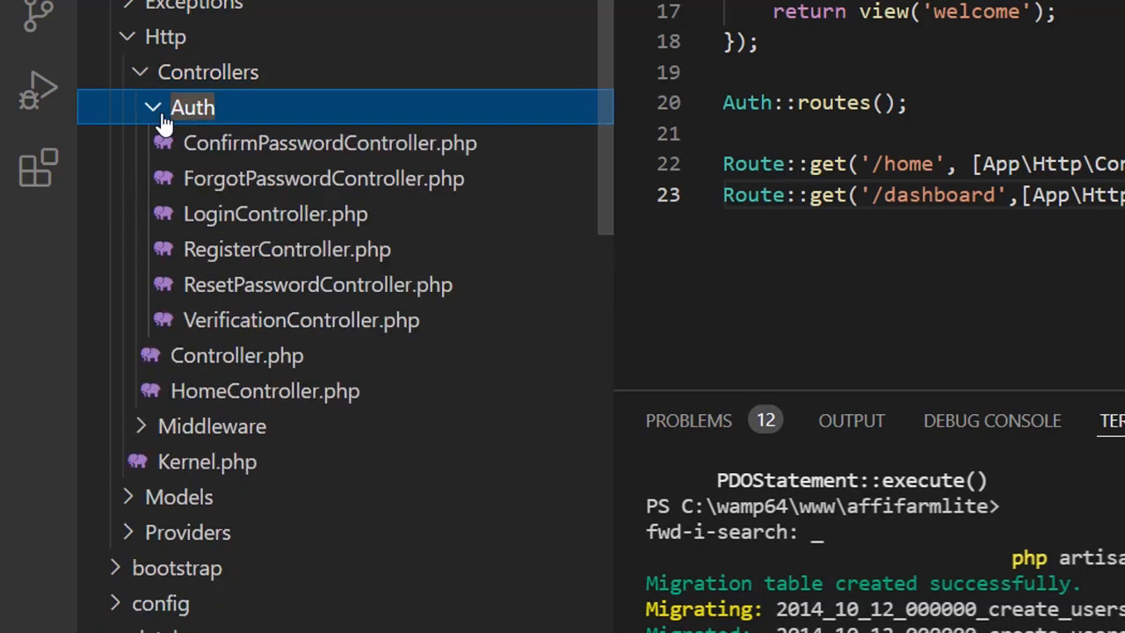
{"action": "left_click", "coordinate": [289, 249]}
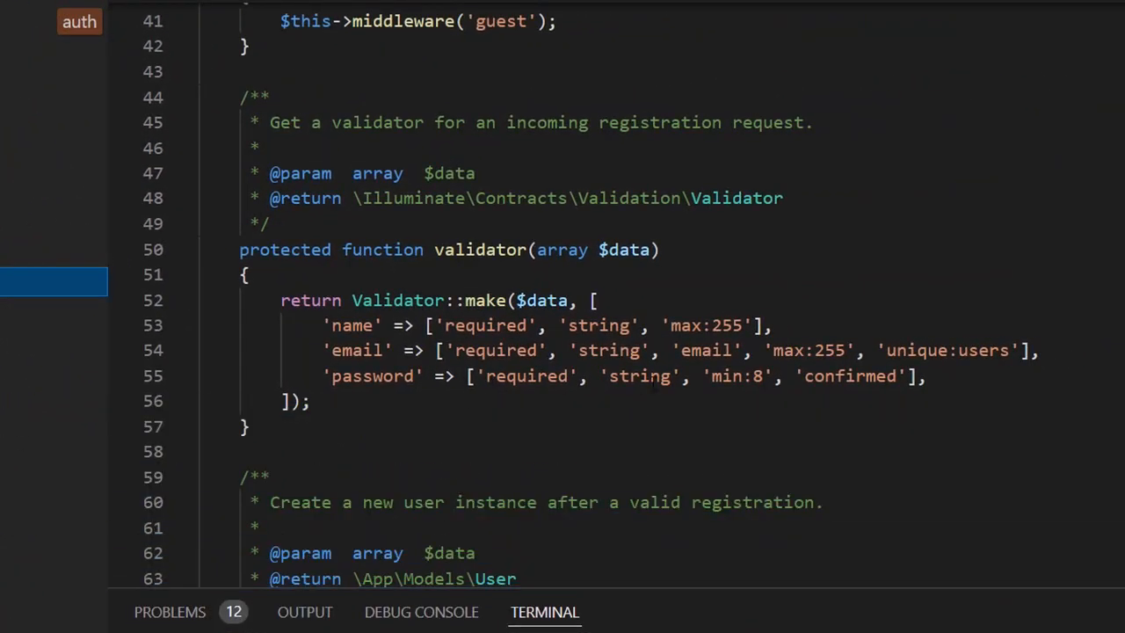
{"action": "double_click", "coordinate": [738, 377]}
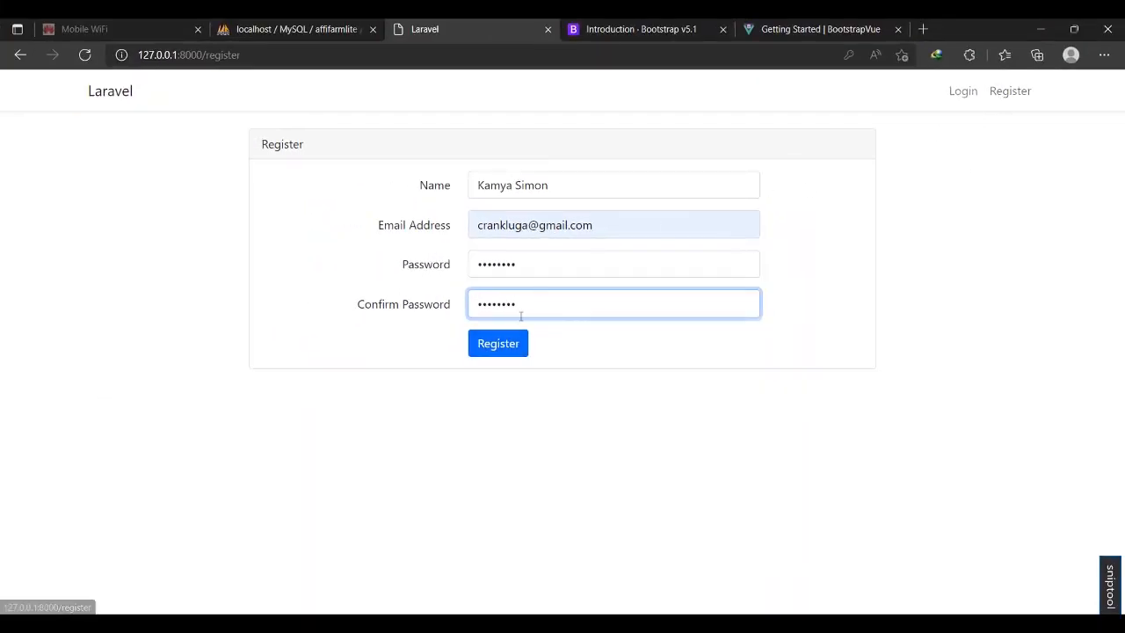
{"action": "left_click", "coordinate": [498, 343]}
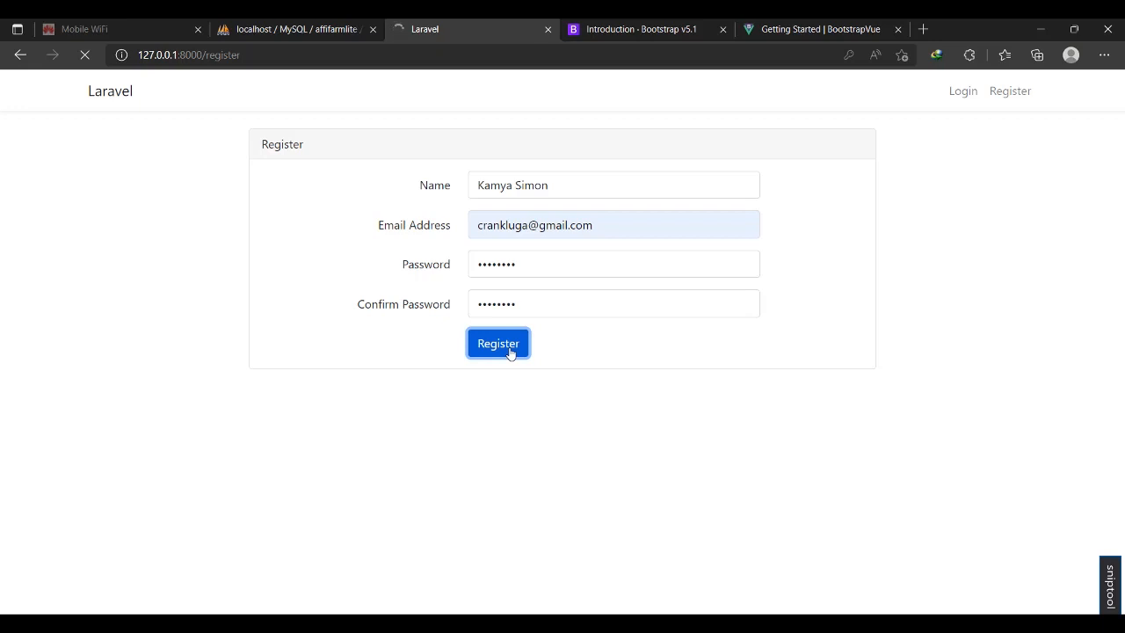
{"action": "left_click", "coordinate": [498, 343]}
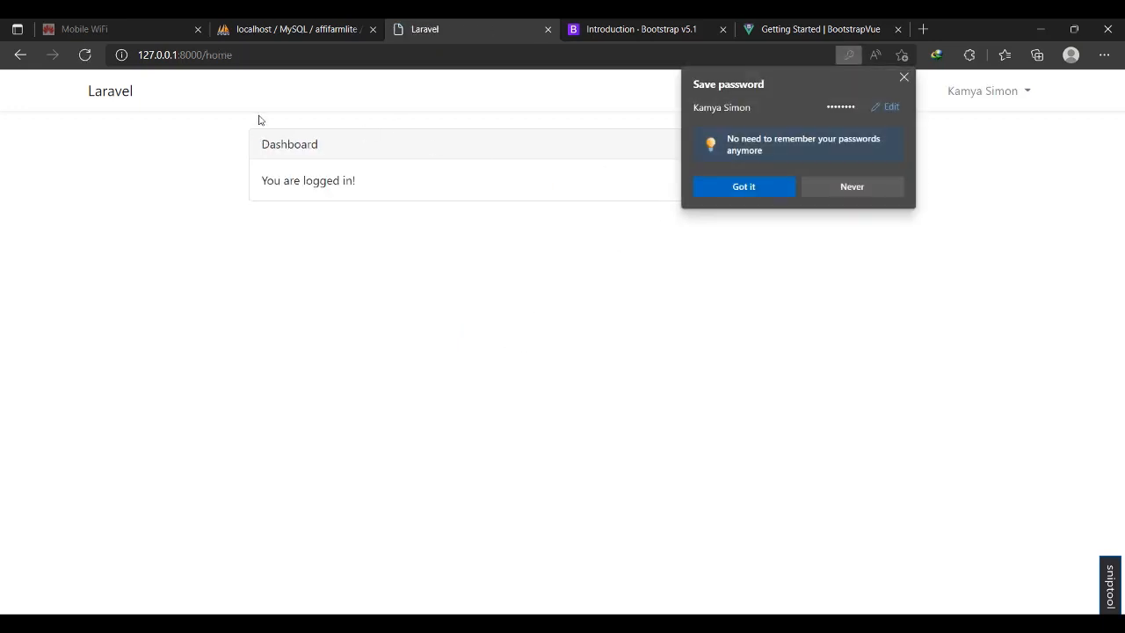
{"action": "left_click", "coordinate": [742, 186]}
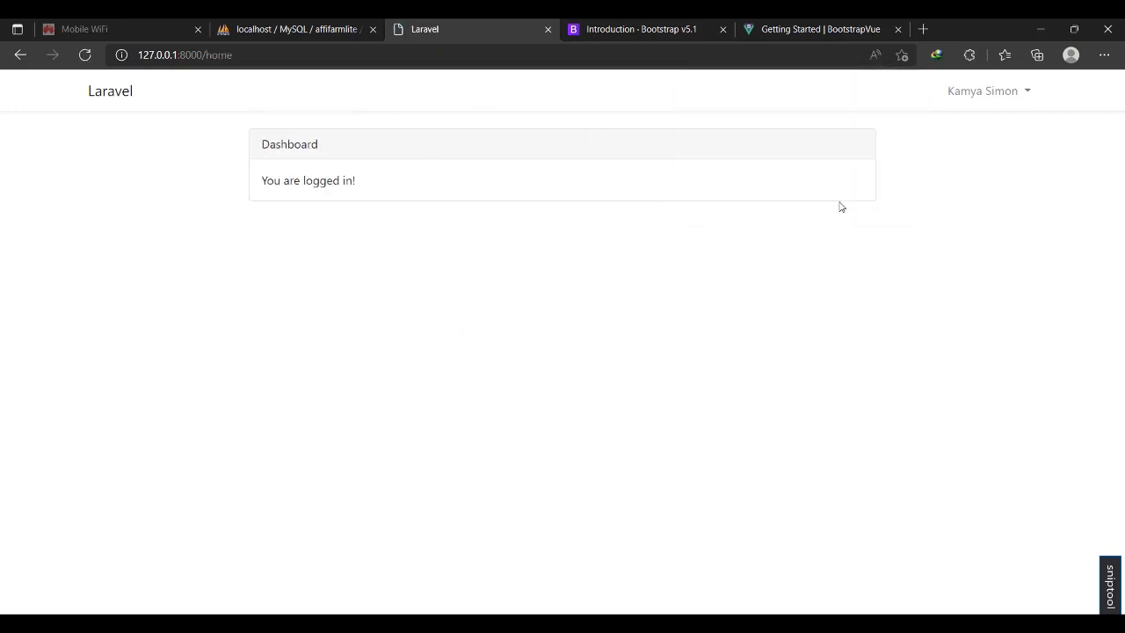